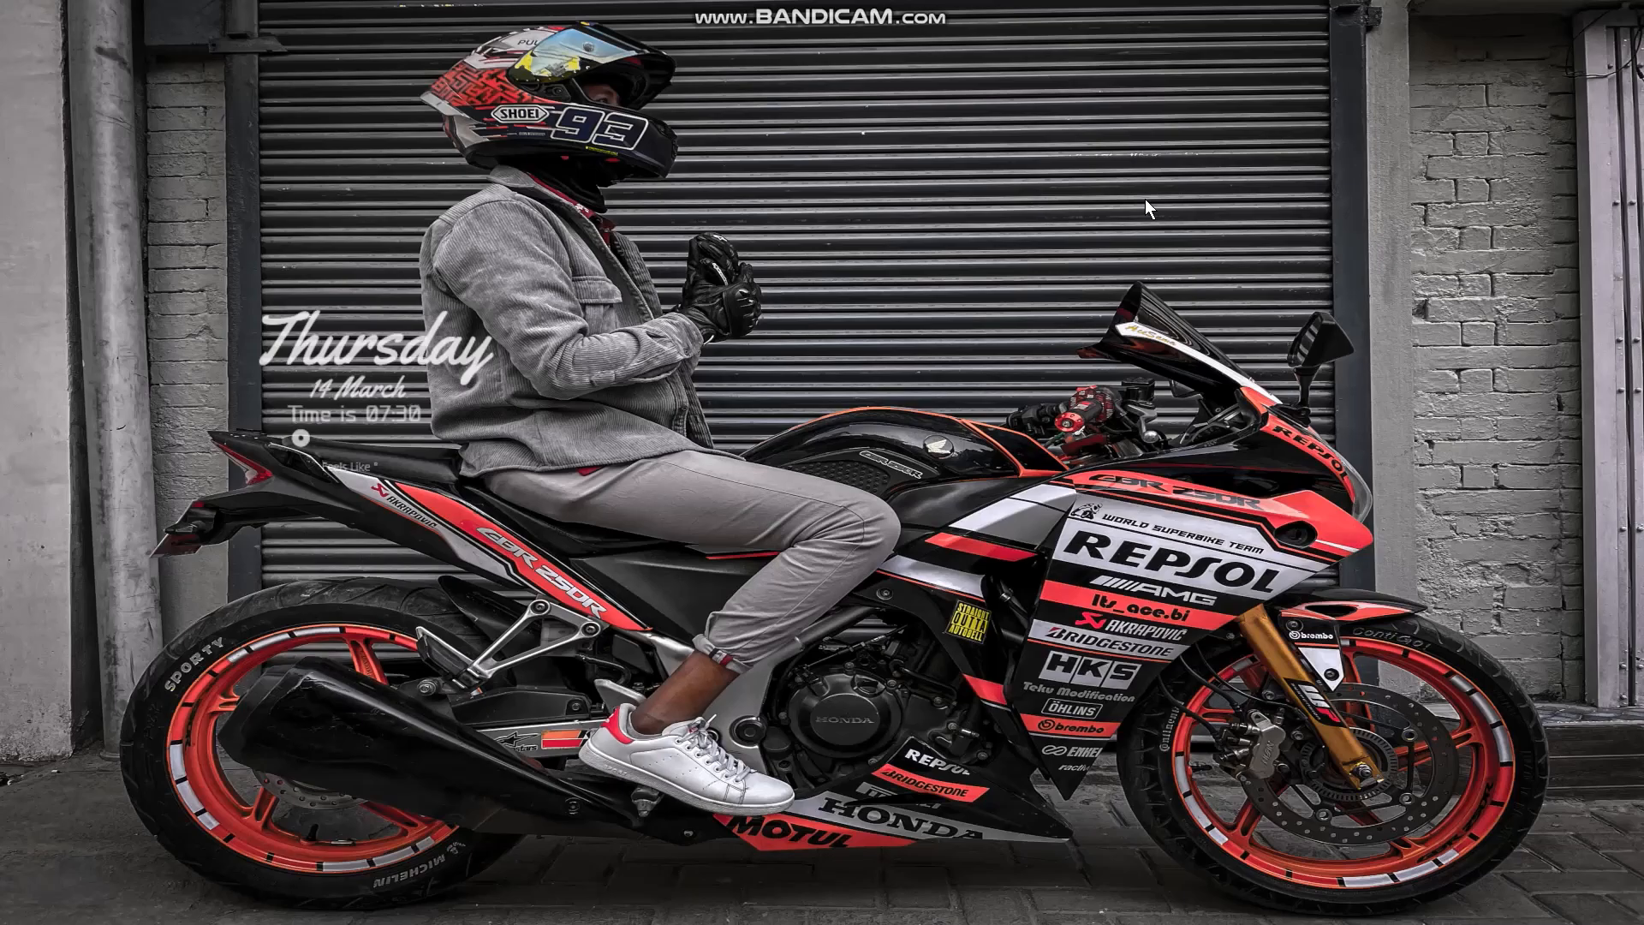
{"action": "mouse_move", "coordinate": [1120, 361]}
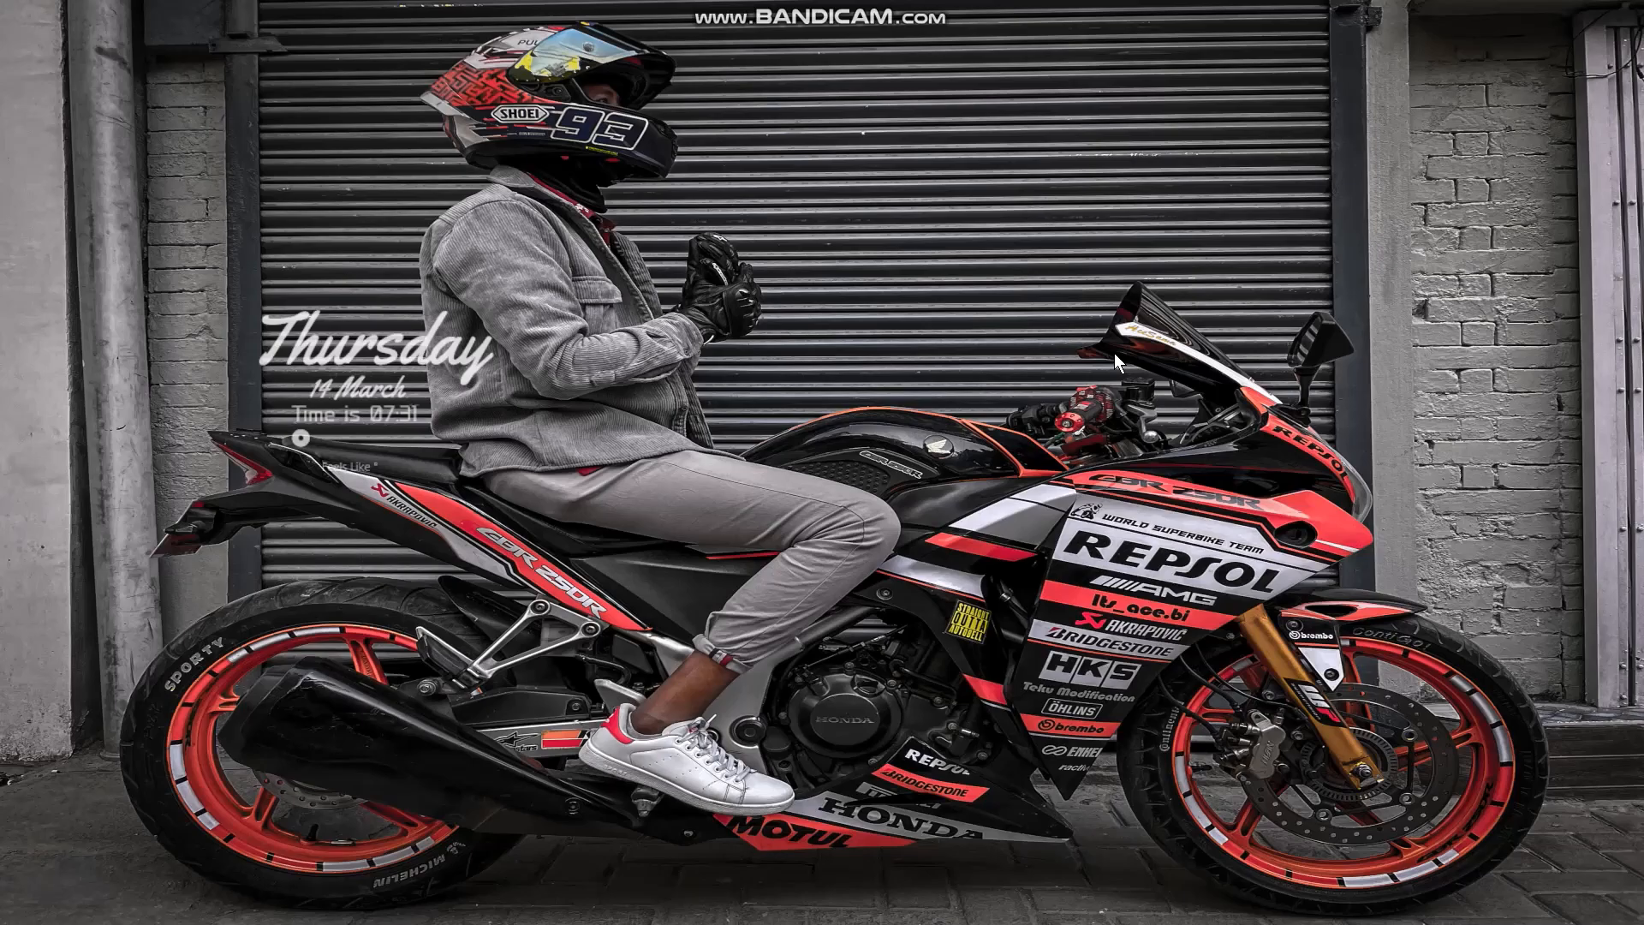
{"action": "mouse_move", "coordinate": [1148, 598]}
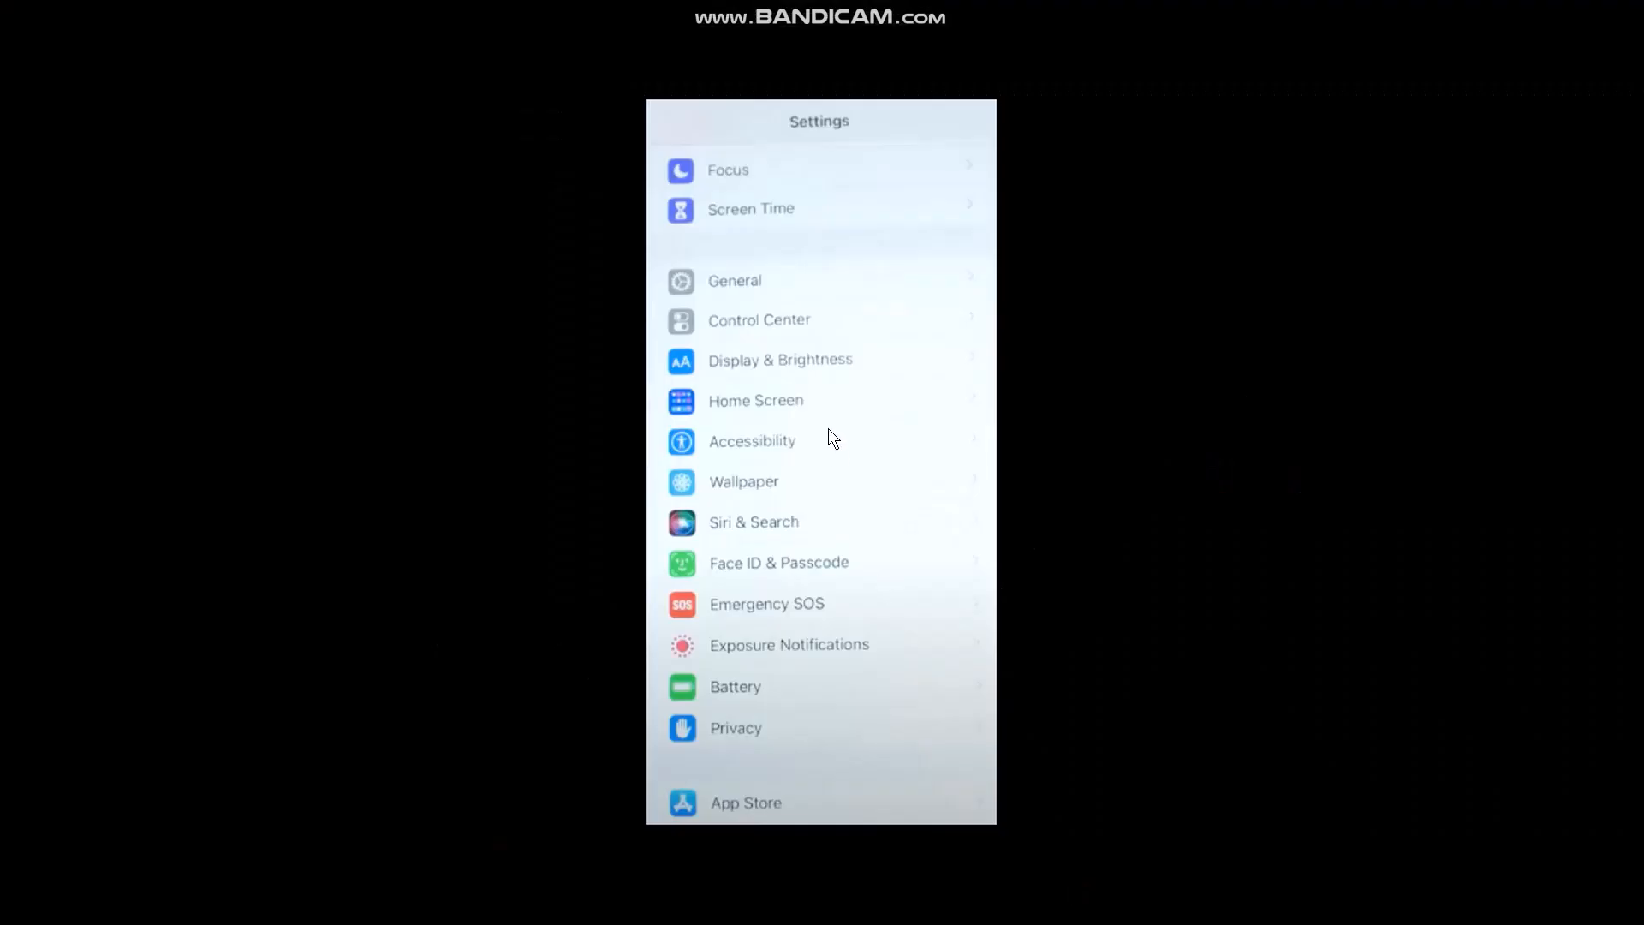
{"action": "mouse_move", "coordinate": [778, 716]}
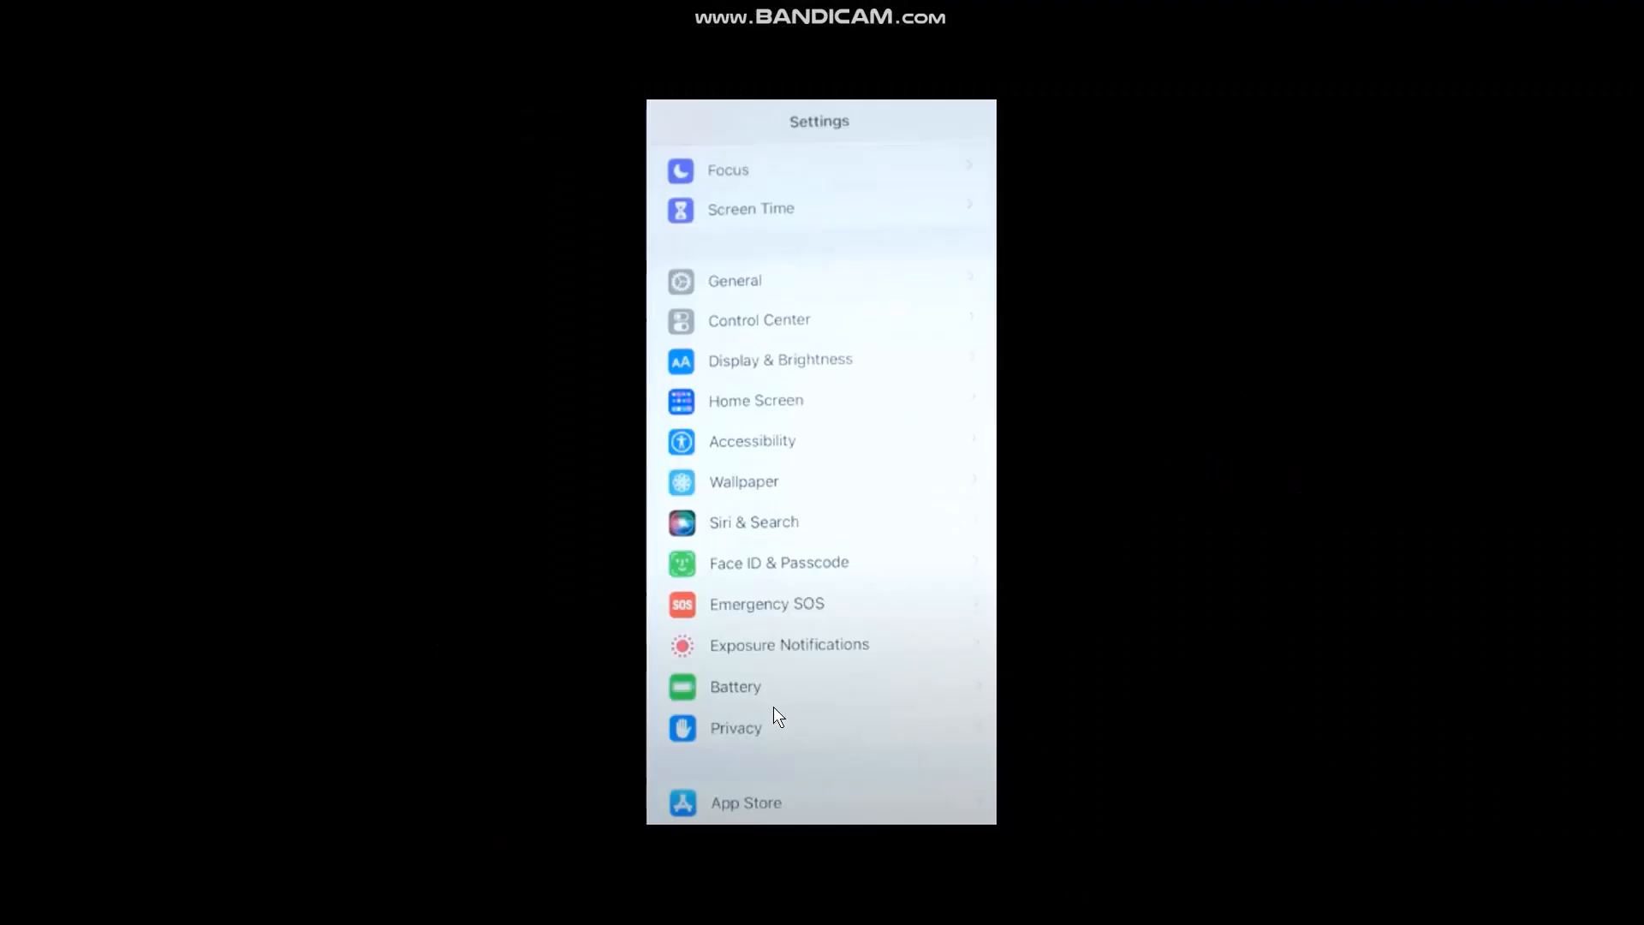
Reach Location Services via Privacy and review the apps' location permissions list
{"action": "left_click", "coordinate": [736, 728]}
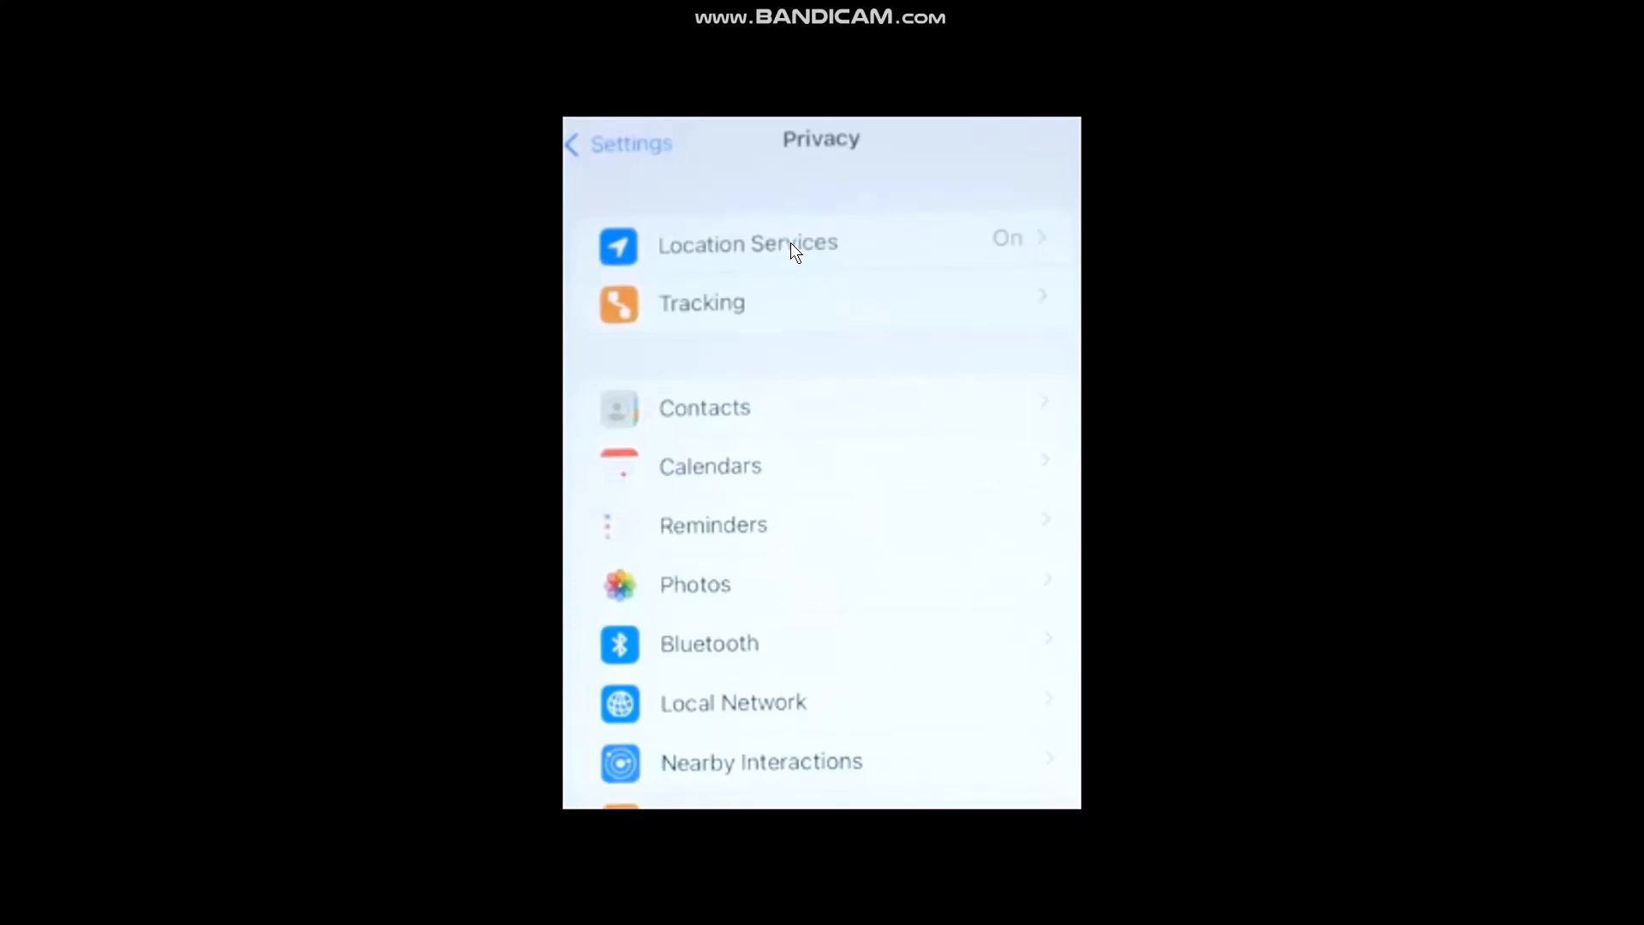
{"action": "left_click", "coordinate": [748, 243]}
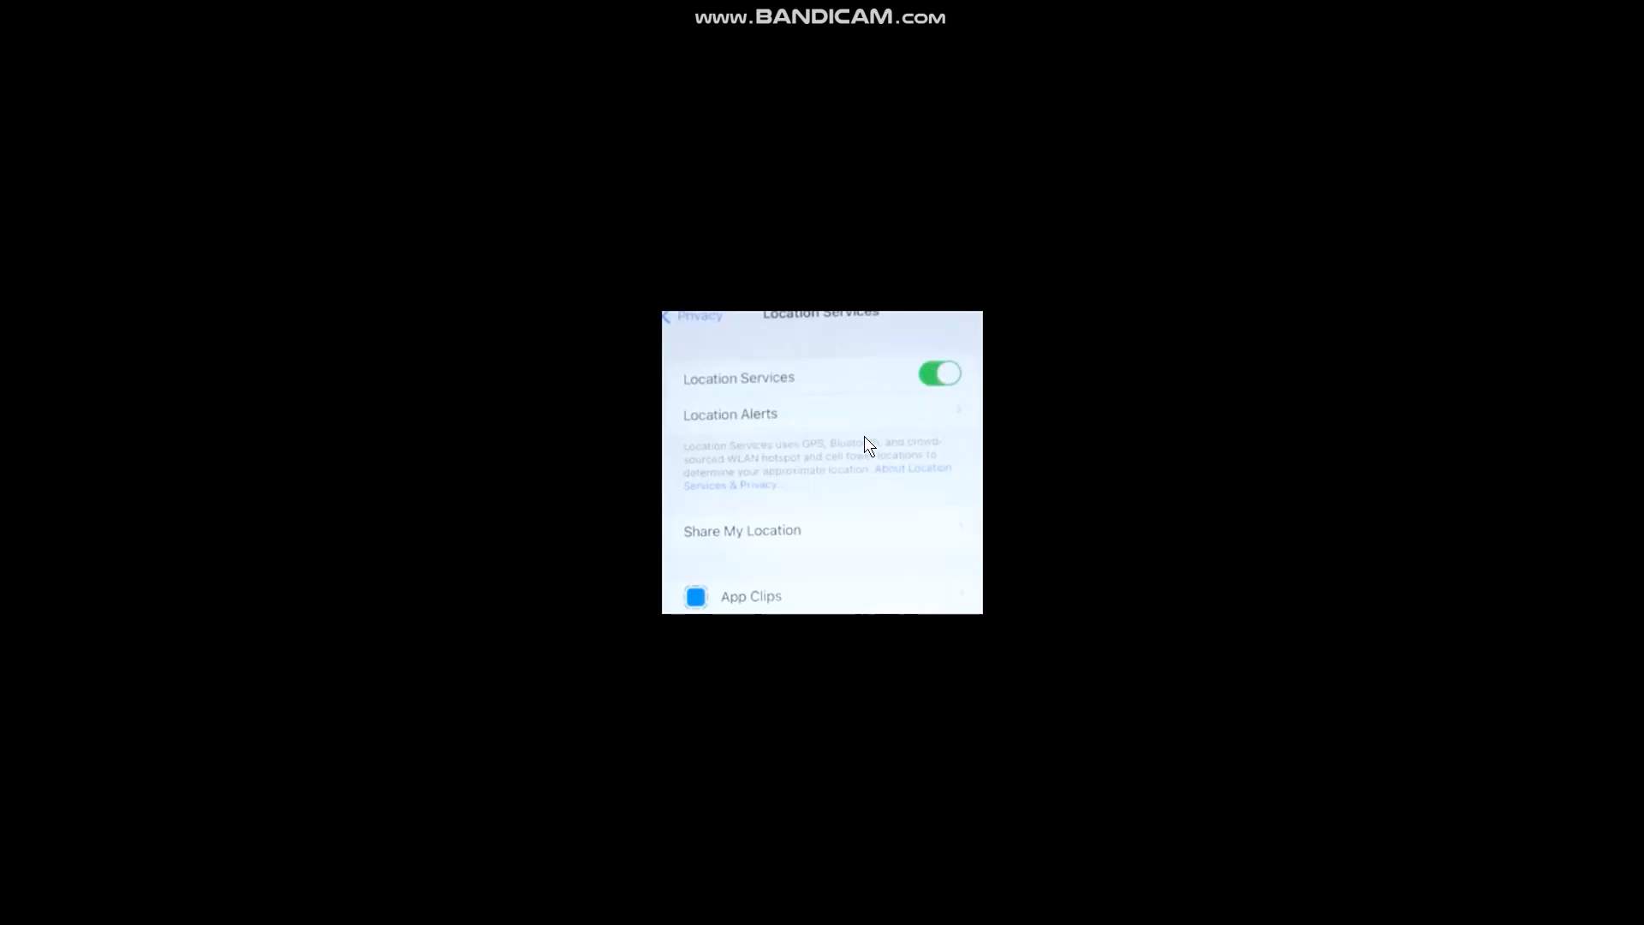
{"action": "scroll", "scroll_direction": "down", "scroll_amount": 3}
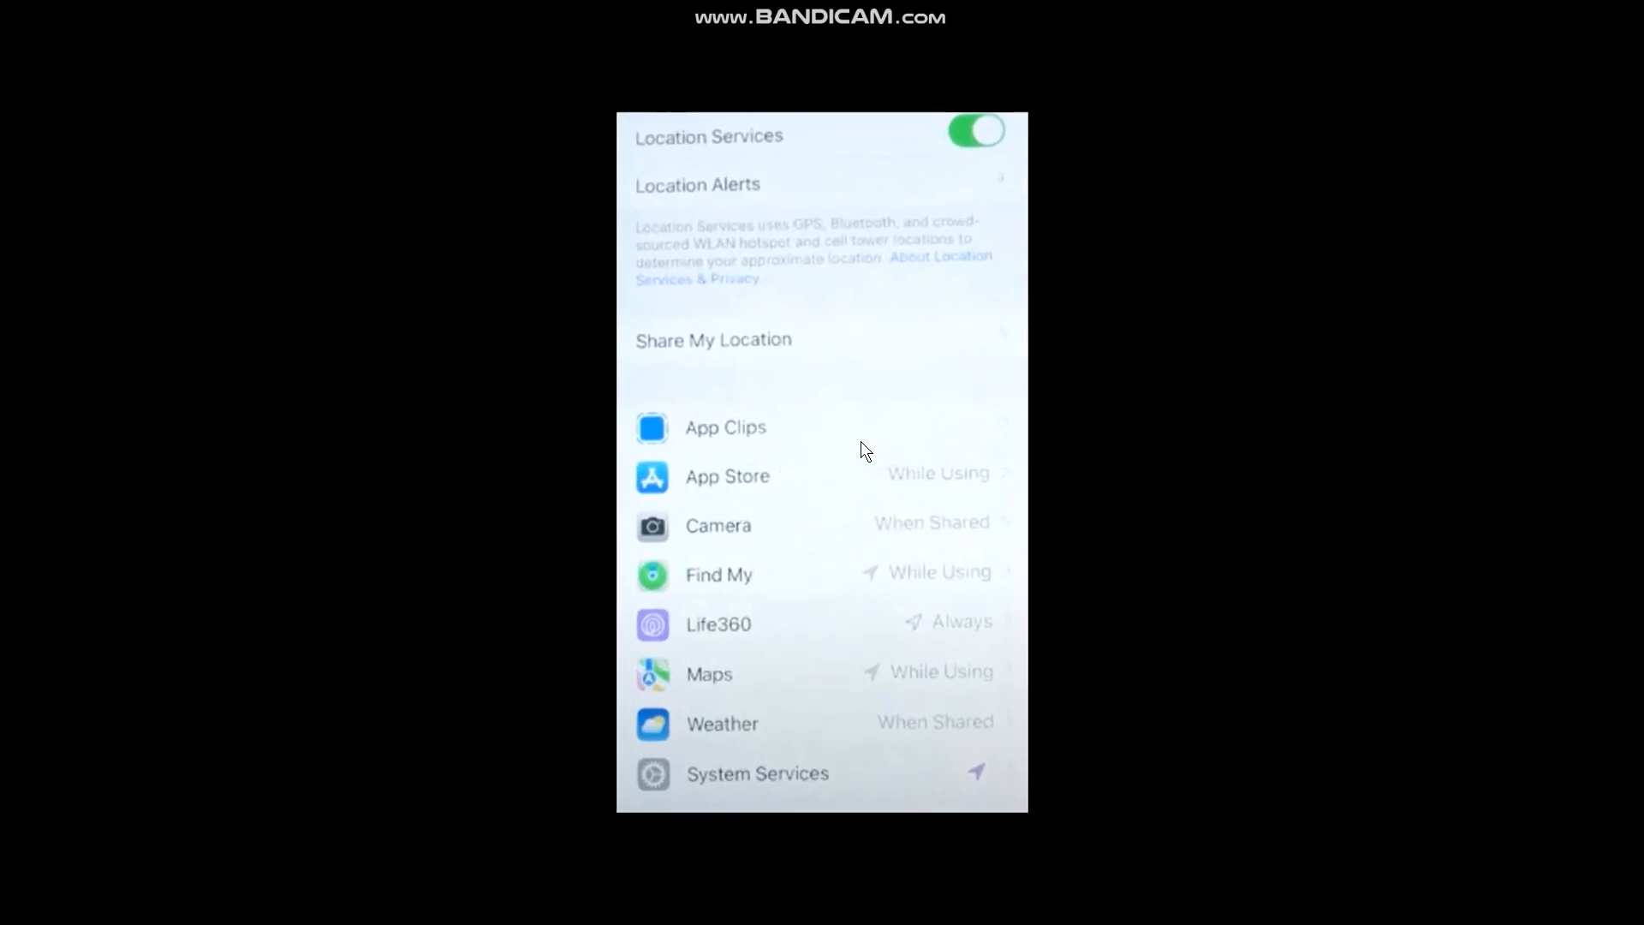
{"action": "mouse_move", "coordinate": [784, 637]}
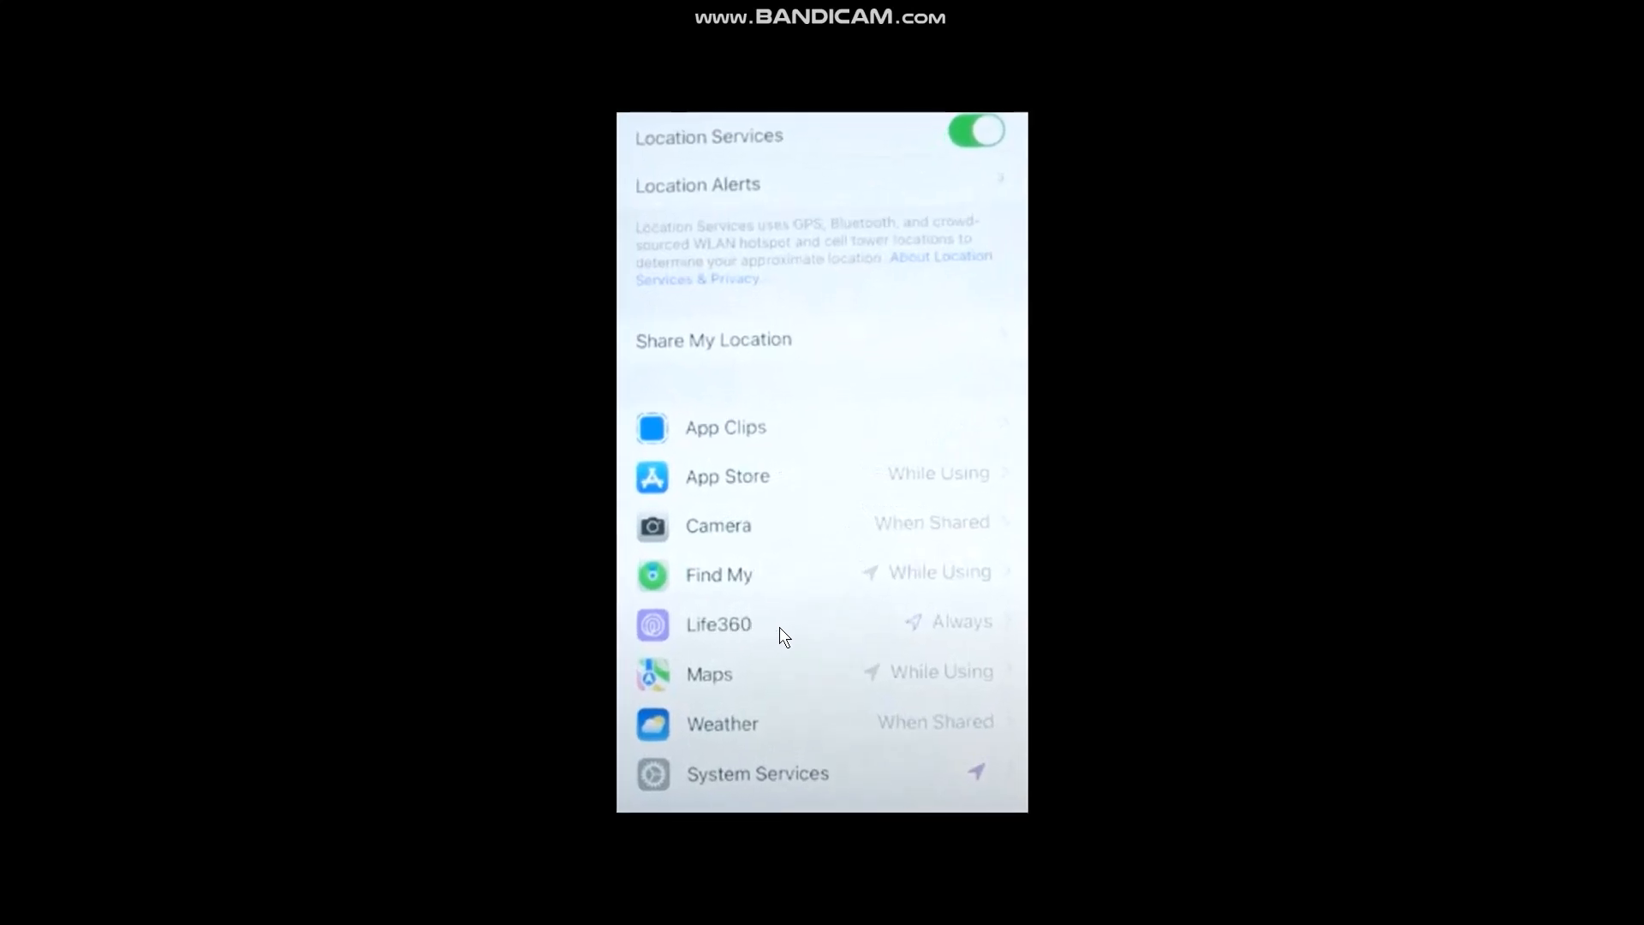
View Life360's Allow Location Access options, set to Always with Precise Location on
{"action": "left_click", "coordinate": [717, 624]}
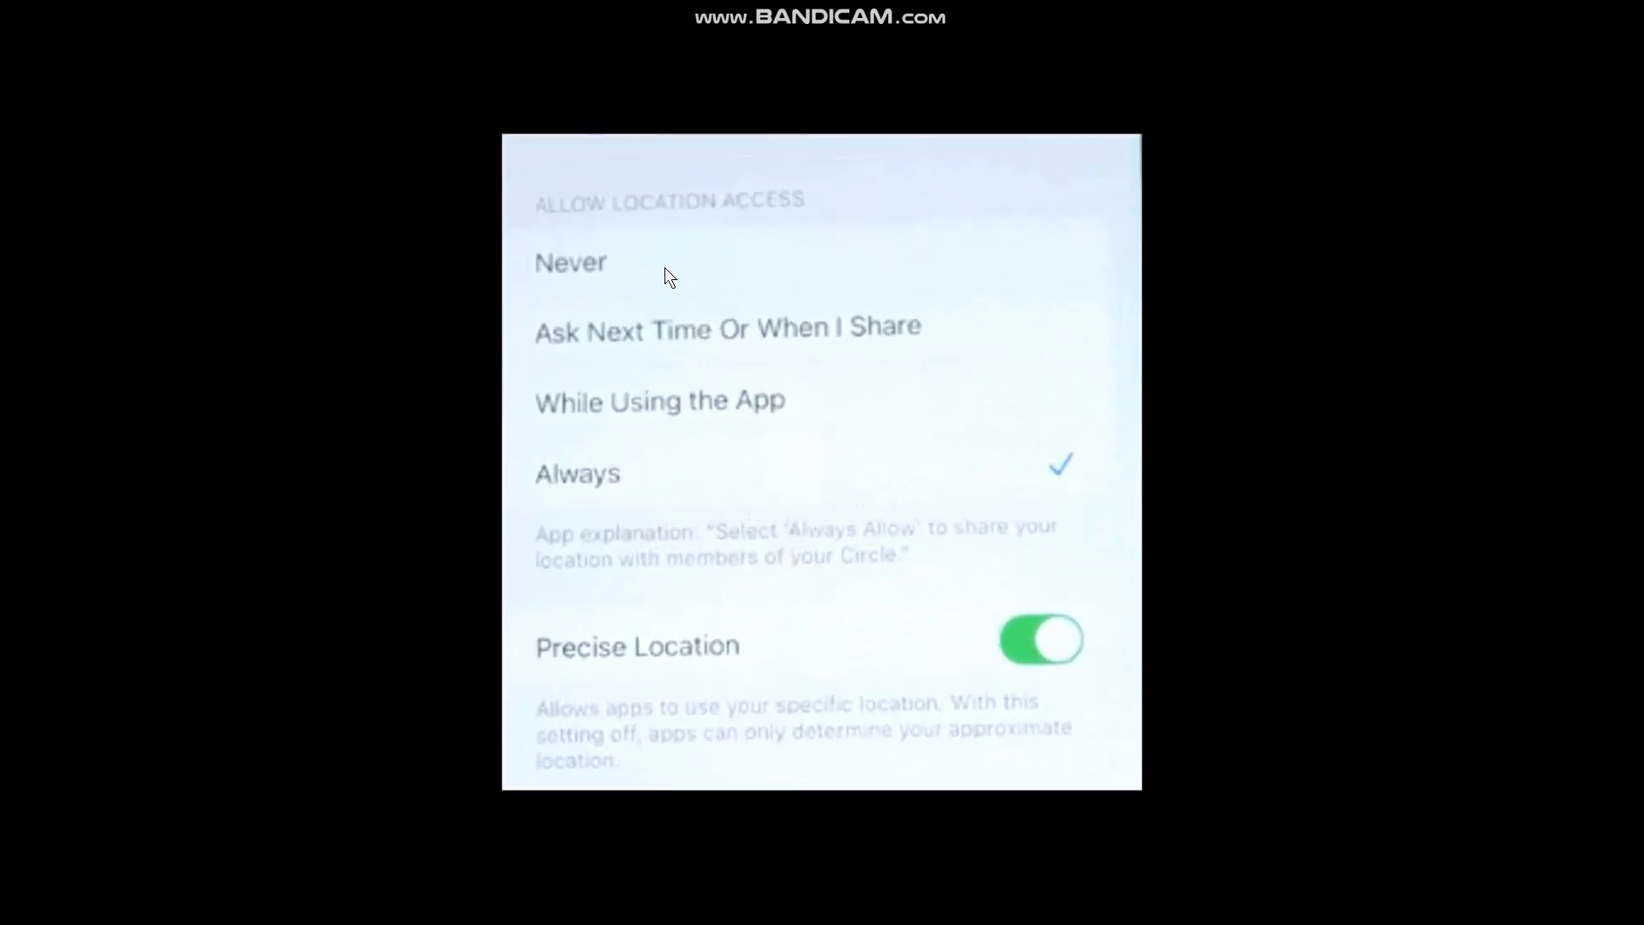
{"action": "mouse_move", "coordinate": [589, 262]}
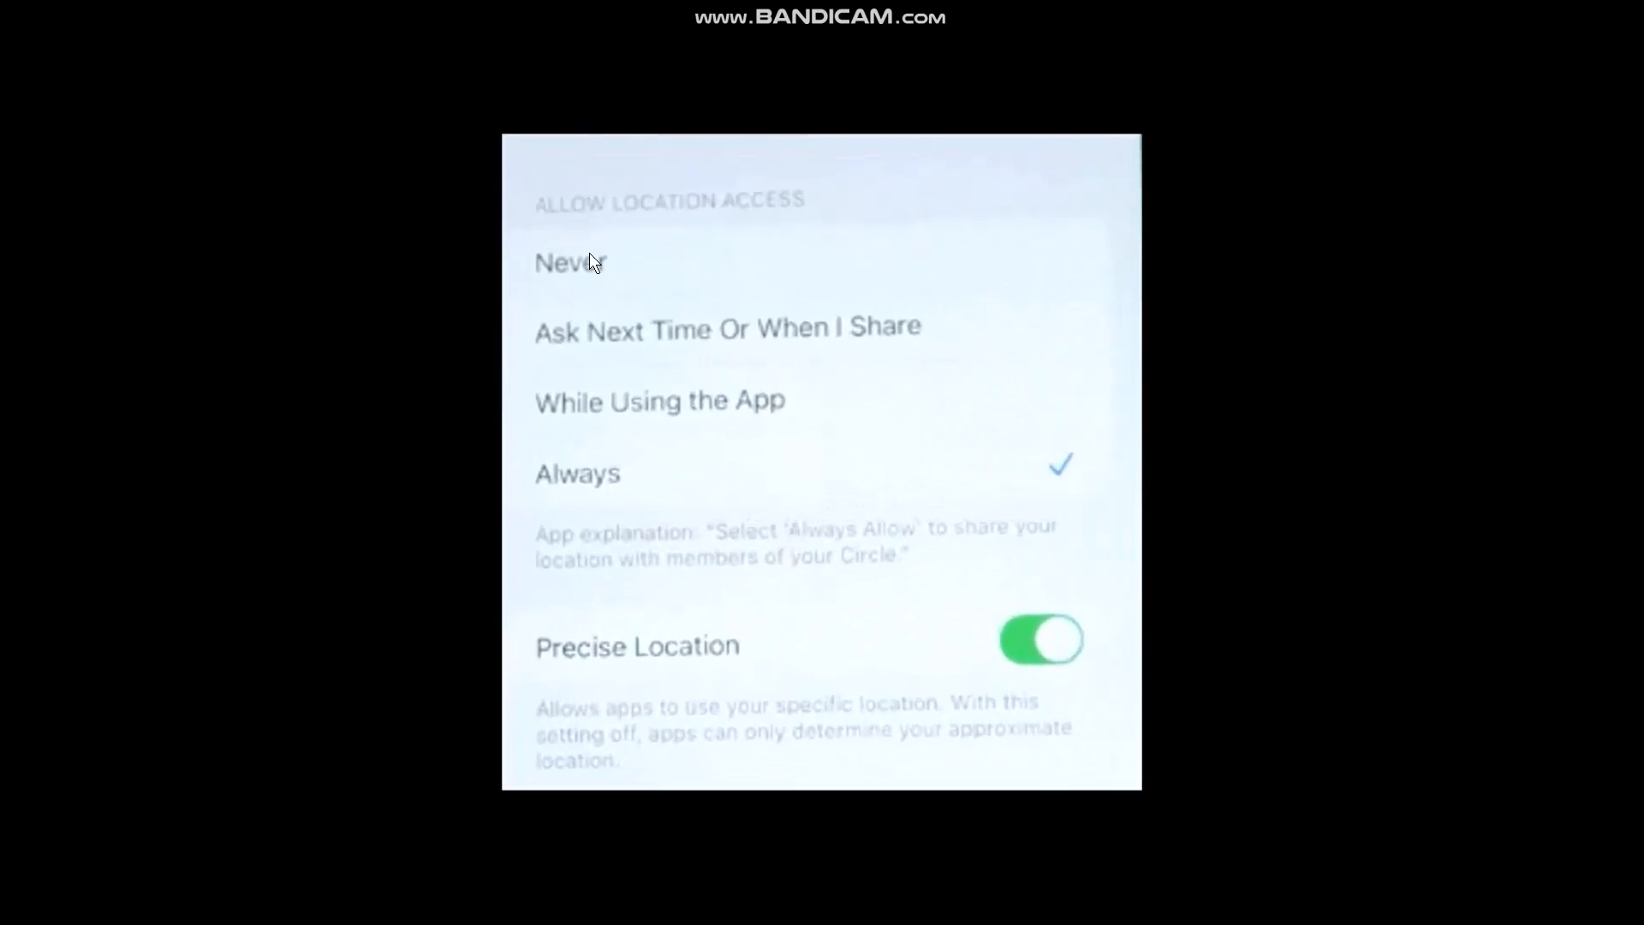
{"action": "mouse_move", "coordinate": [599, 327]}
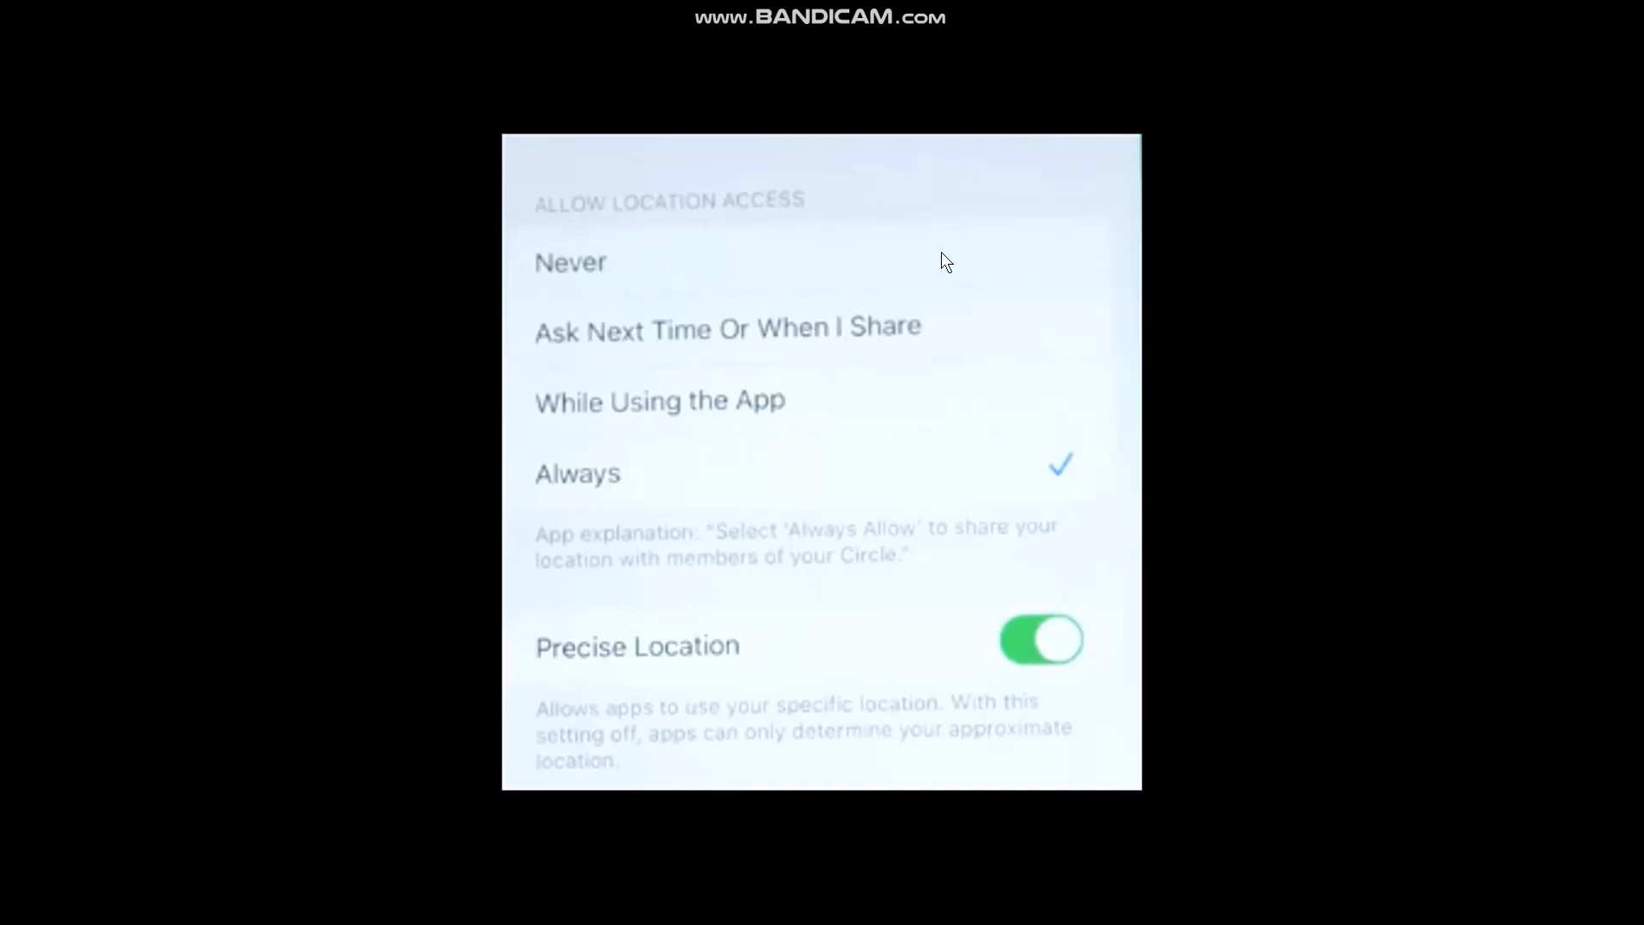
{"action": "mouse_move", "coordinate": [806, 278]}
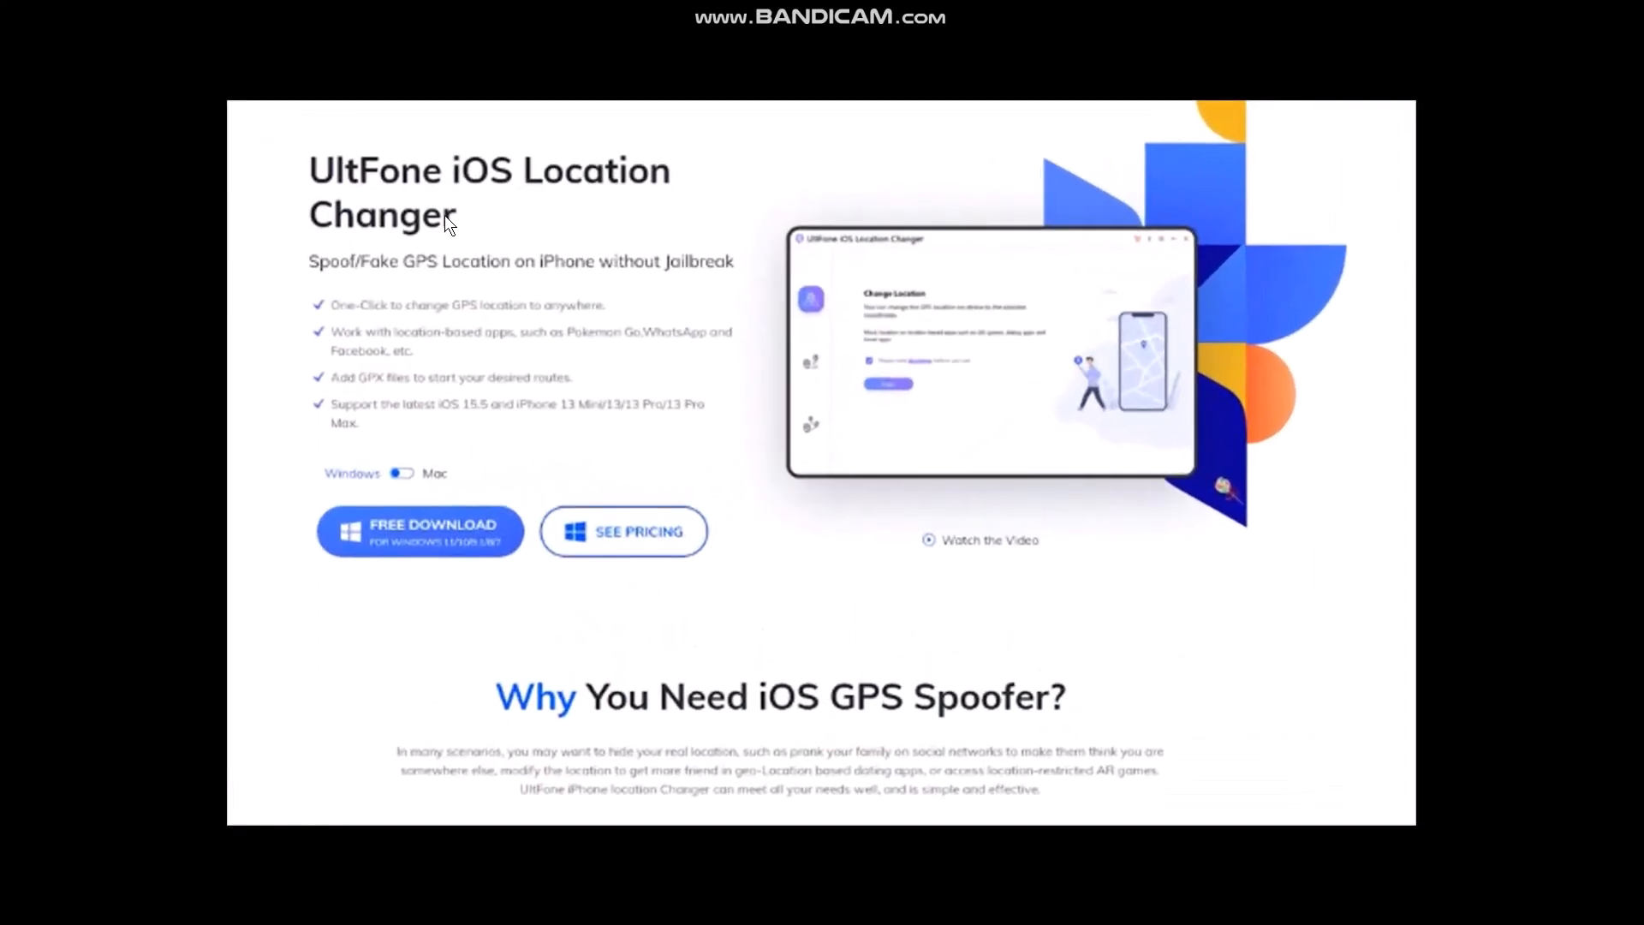
{"action": "mouse_move", "coordinate": [637, 272]}
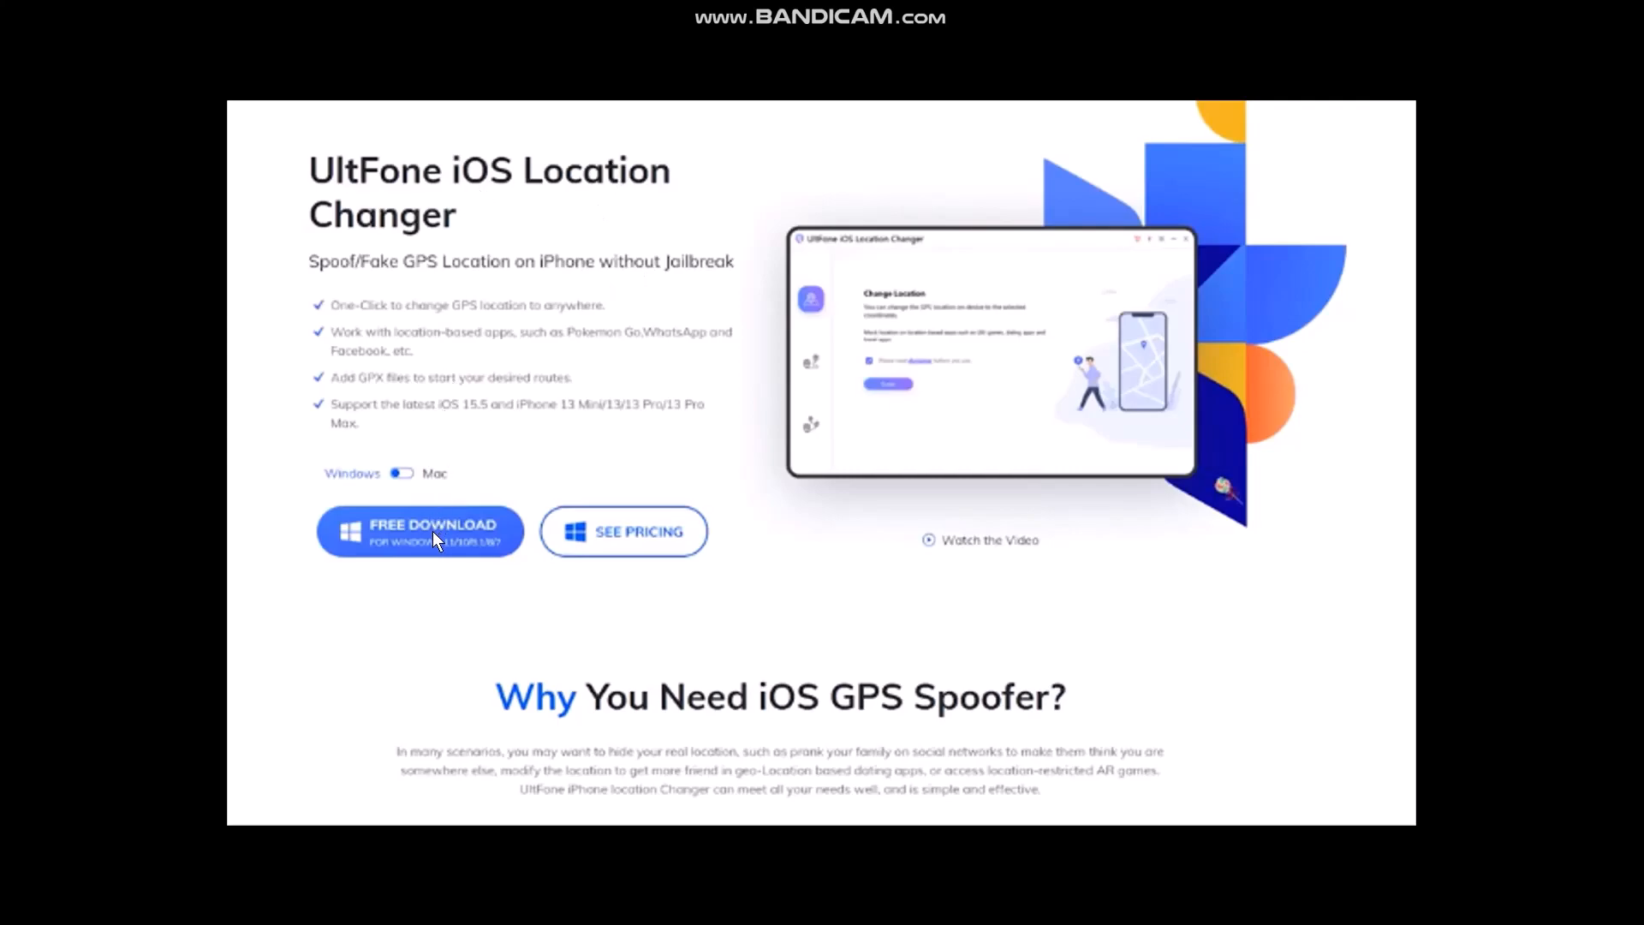
{"action": "mouse_move", "coordinate": [666, 591]}
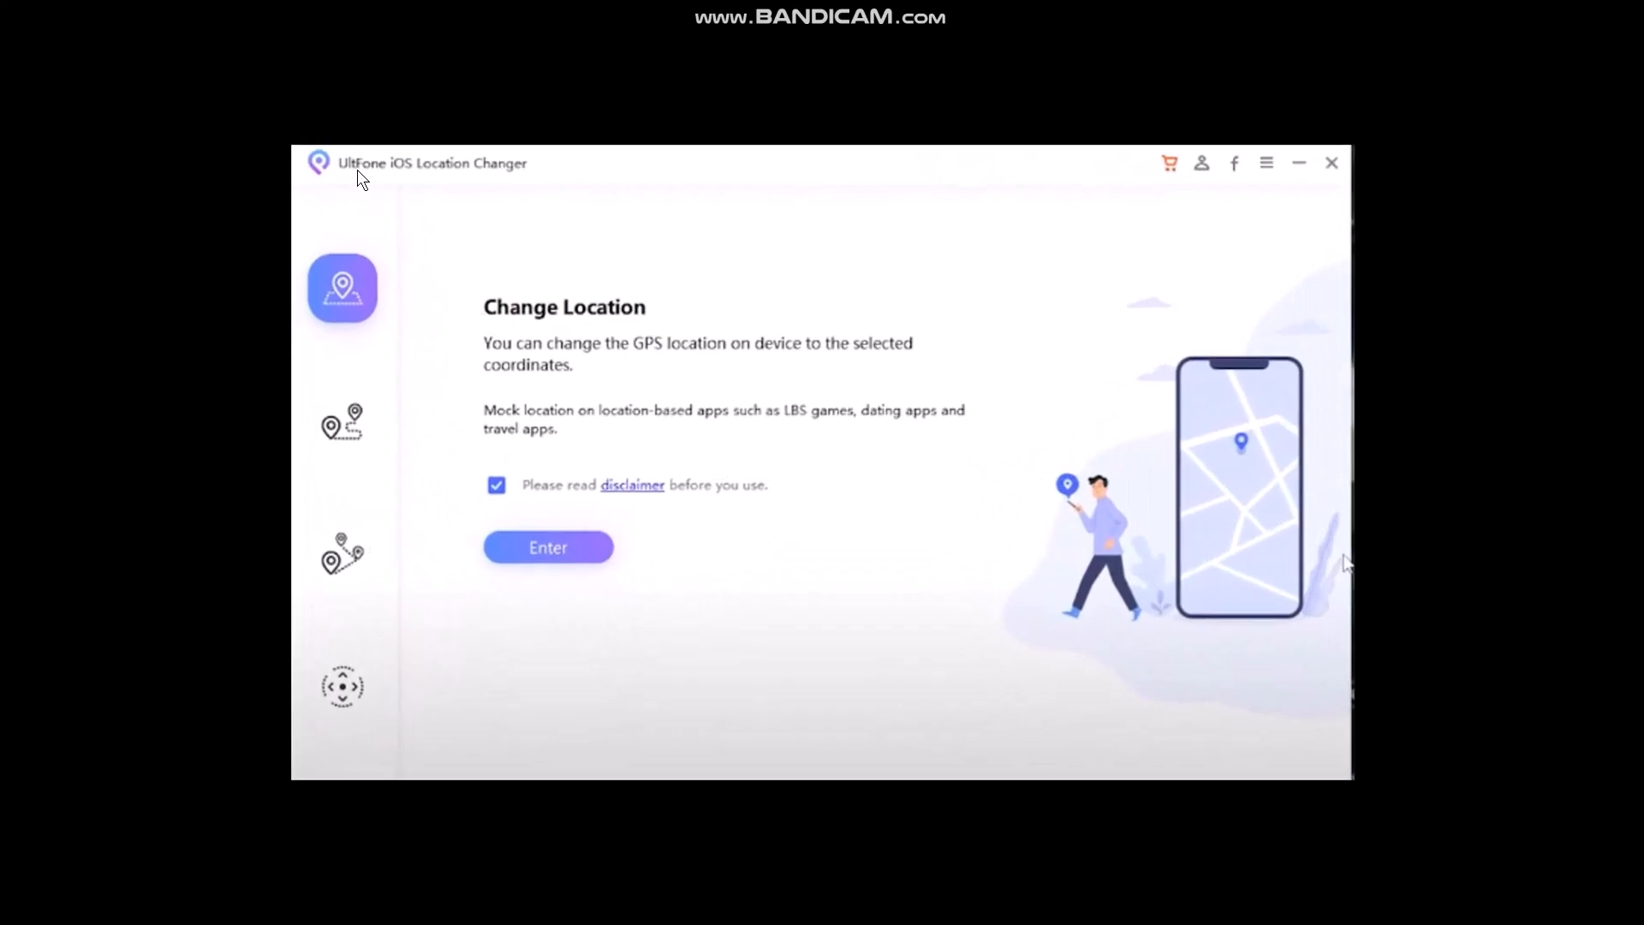
{"action": "mouse_move", "coordinate": [433, 275]}
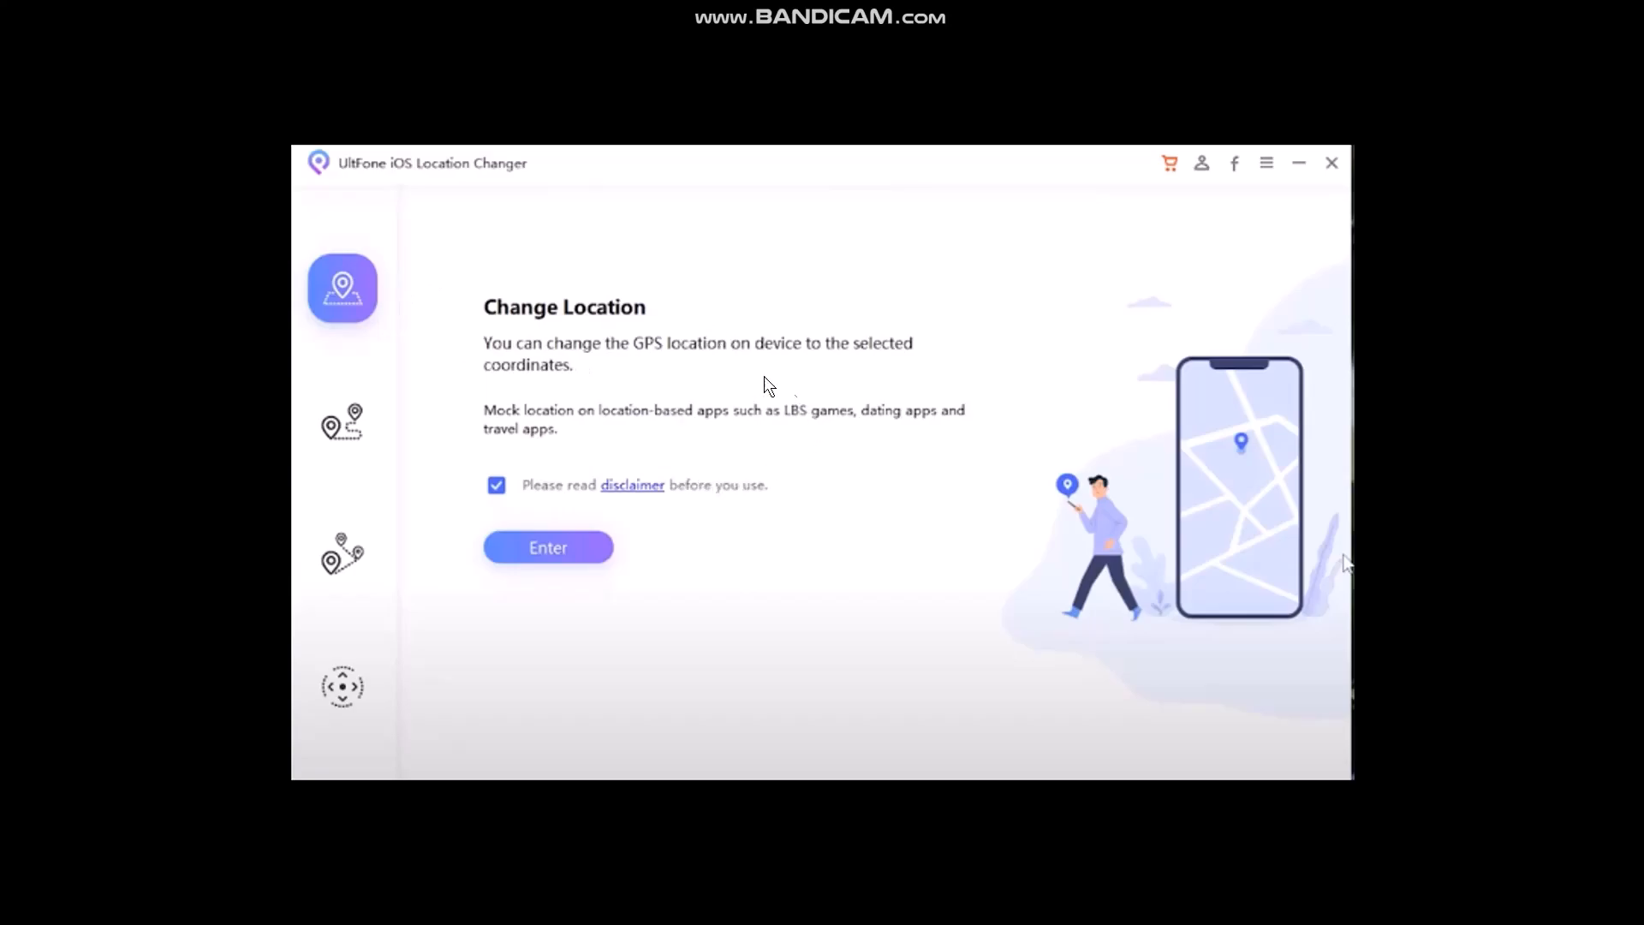
{"action": "mouse_move", "coordinate": [754, 529]}
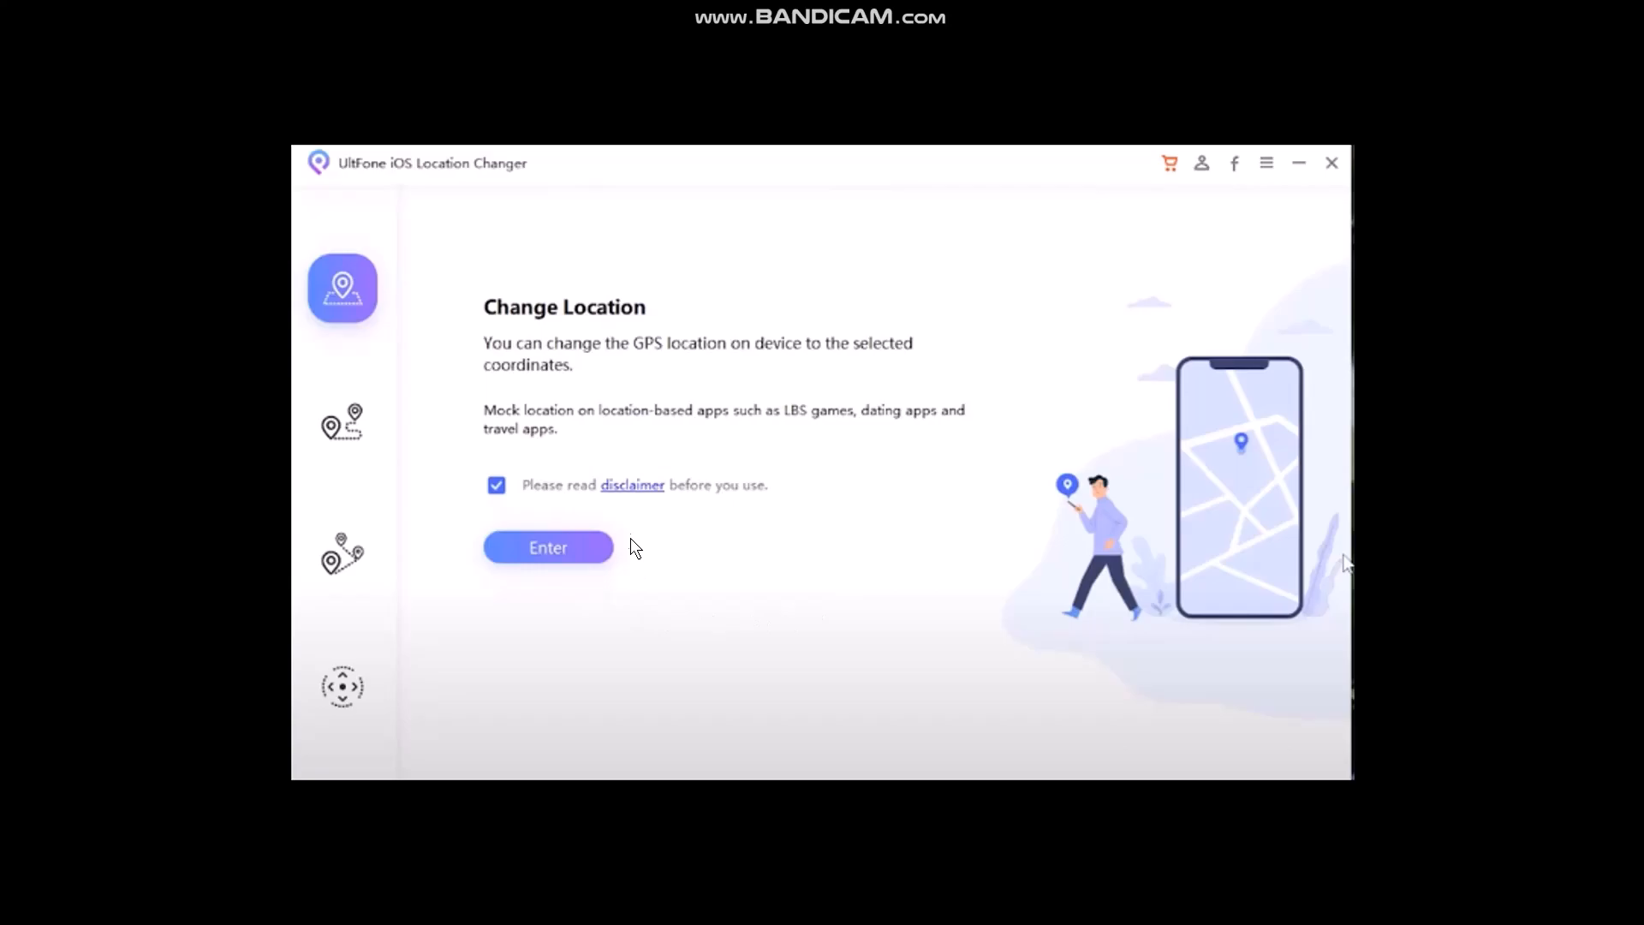
{"action": "mouse_move", "coordinate": [611, 451]}
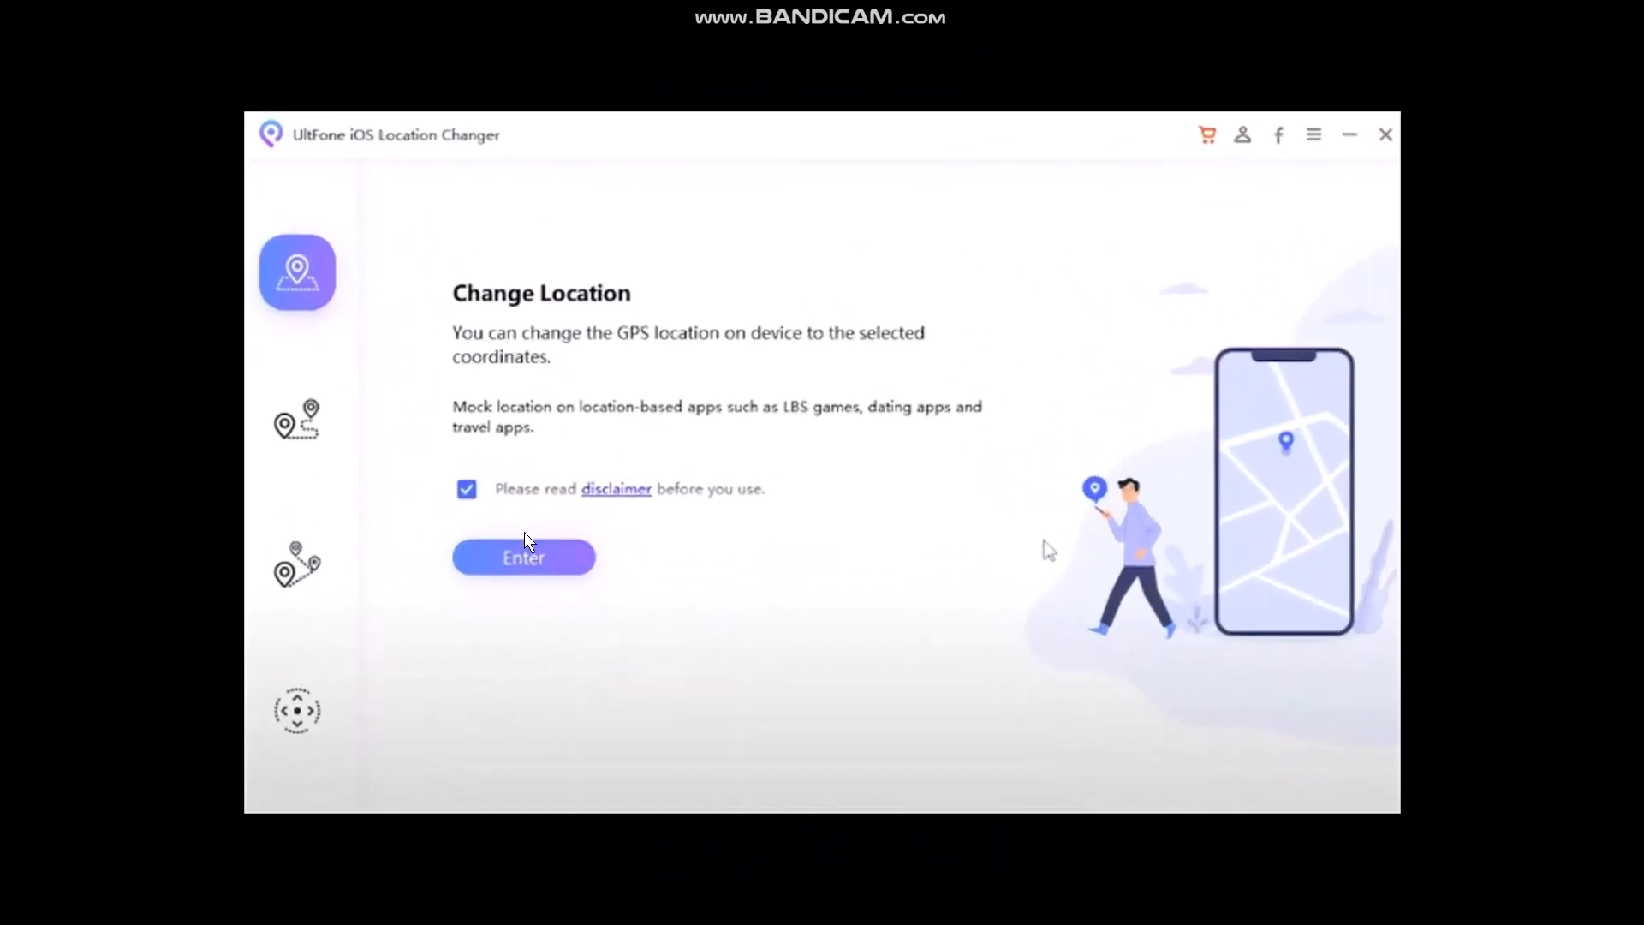
Enter Change Location with the disclaimer accepted, reaching device selection
{"action": "left_click", "coordinate": [524, 557]}
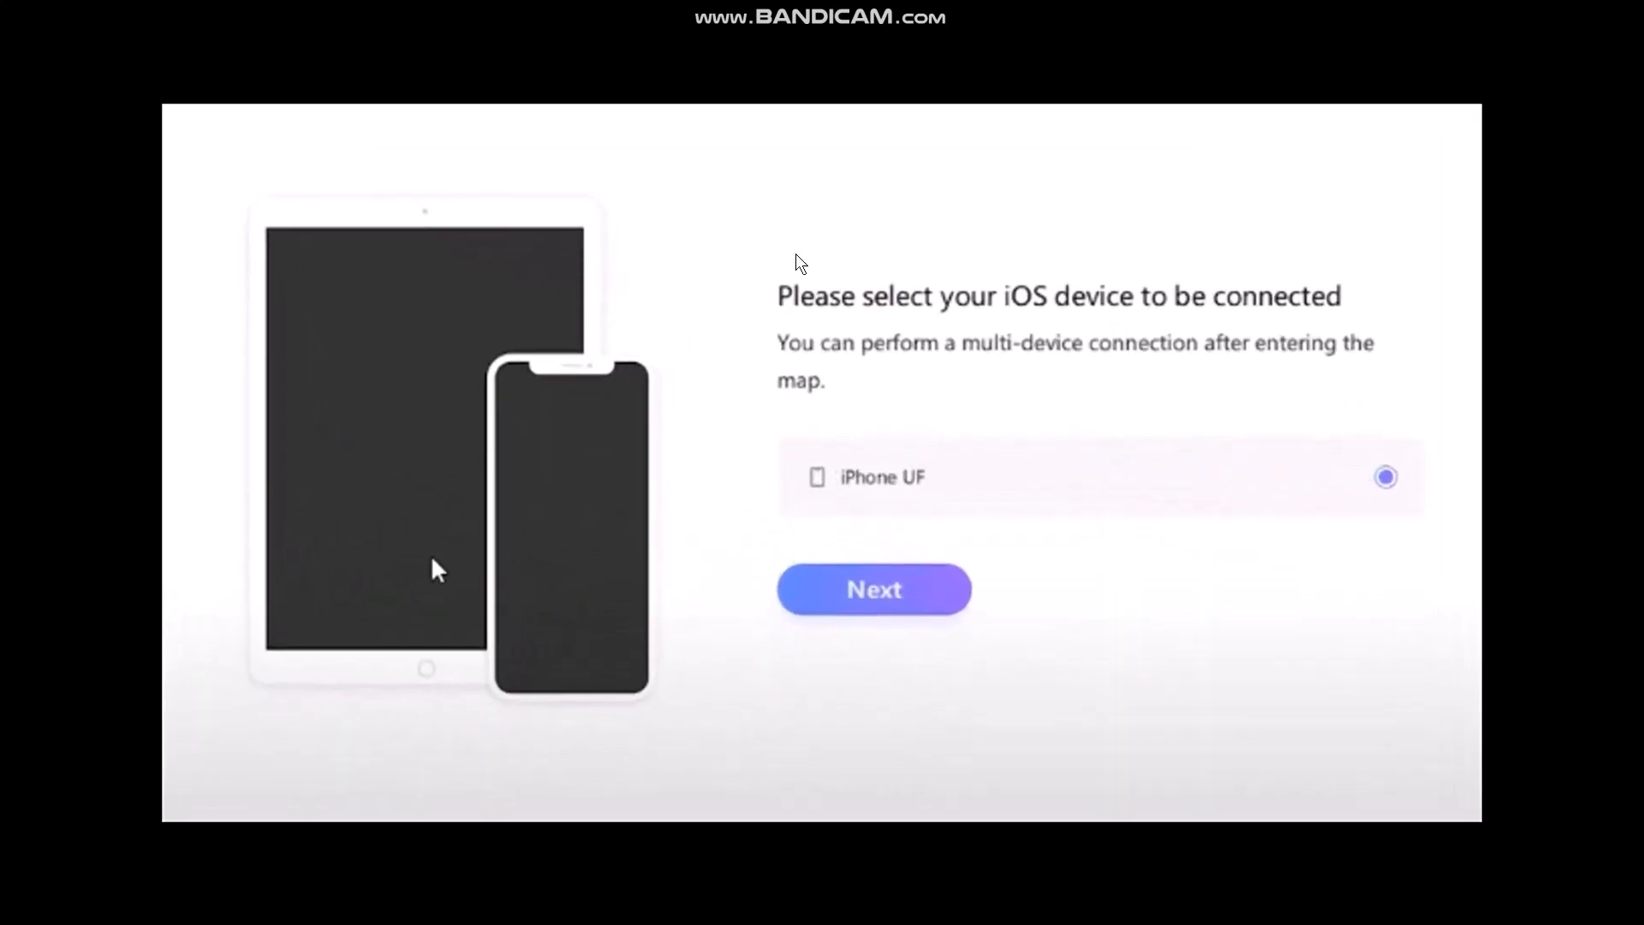
{"action": "mouse_move", "coordinate": [702, 342]}
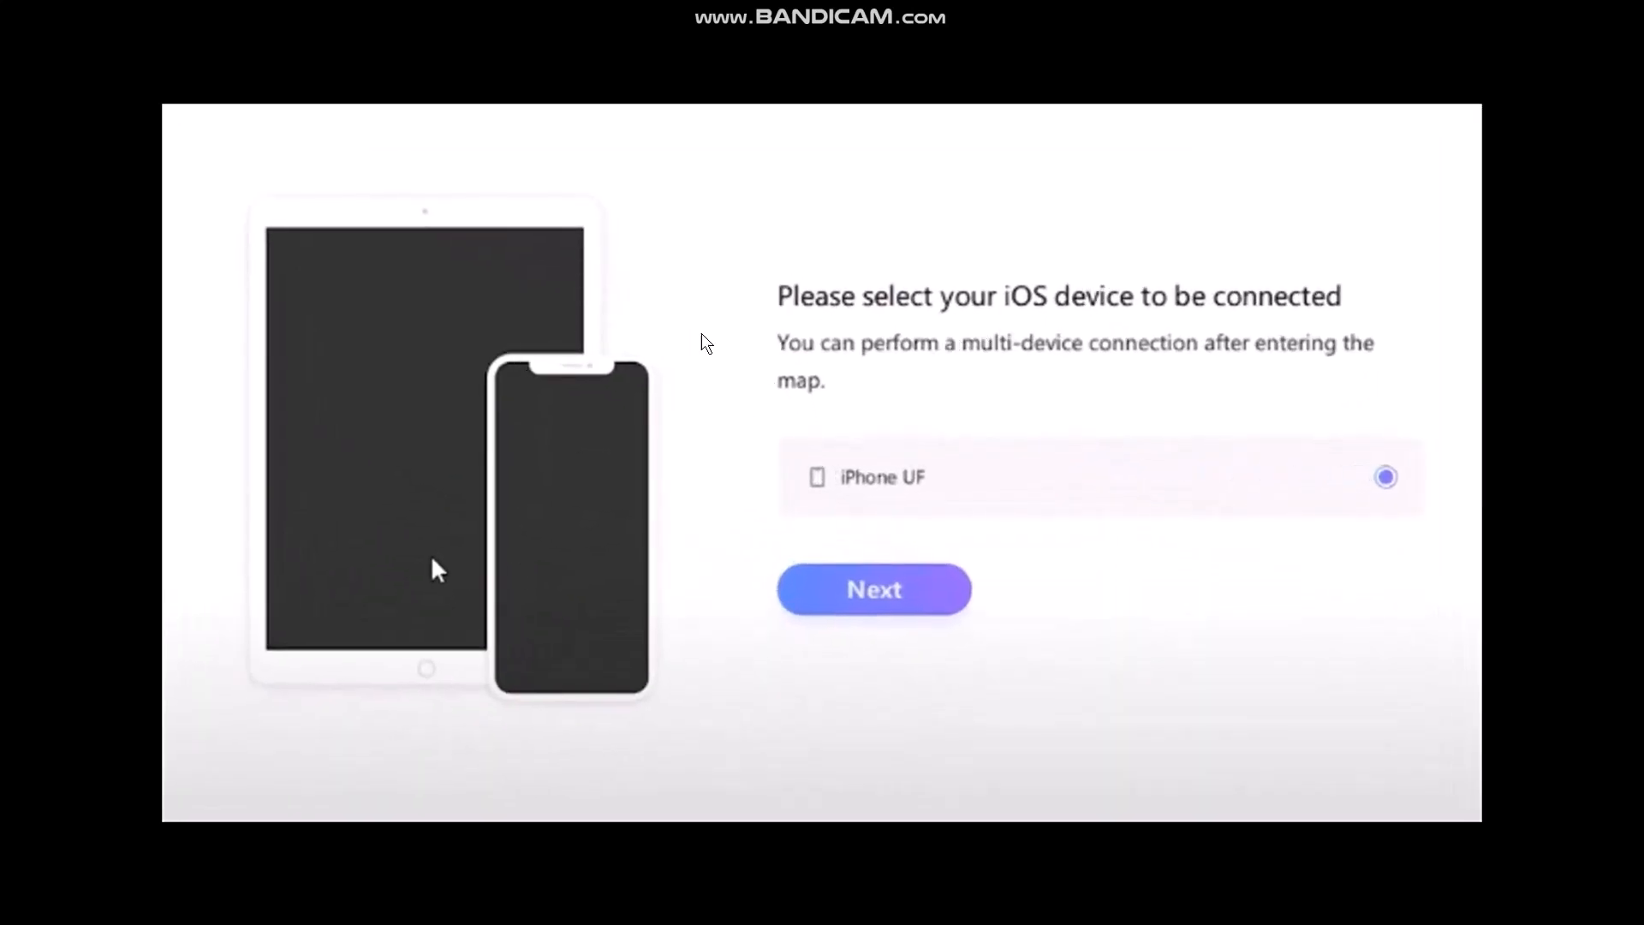
{"action": "mouse_move", "coordinate": [879, 624]}
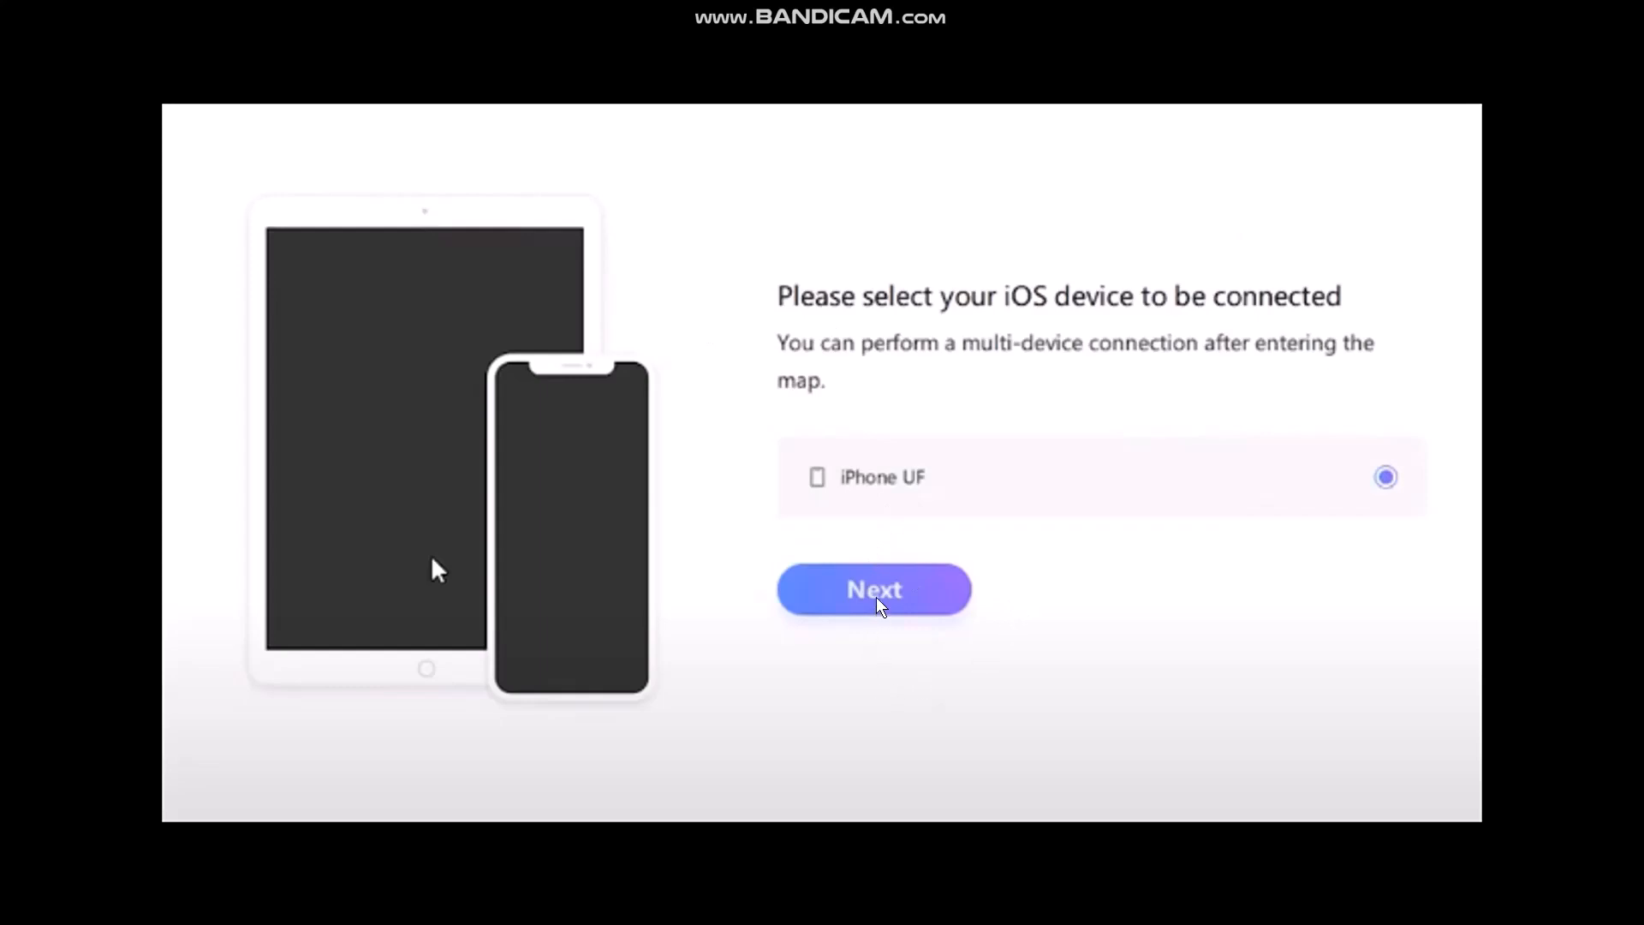
Connect iPhone UF and reach the map showing its Los Angeles location
{"action": "left_click", "coordinate": [873, 587]}
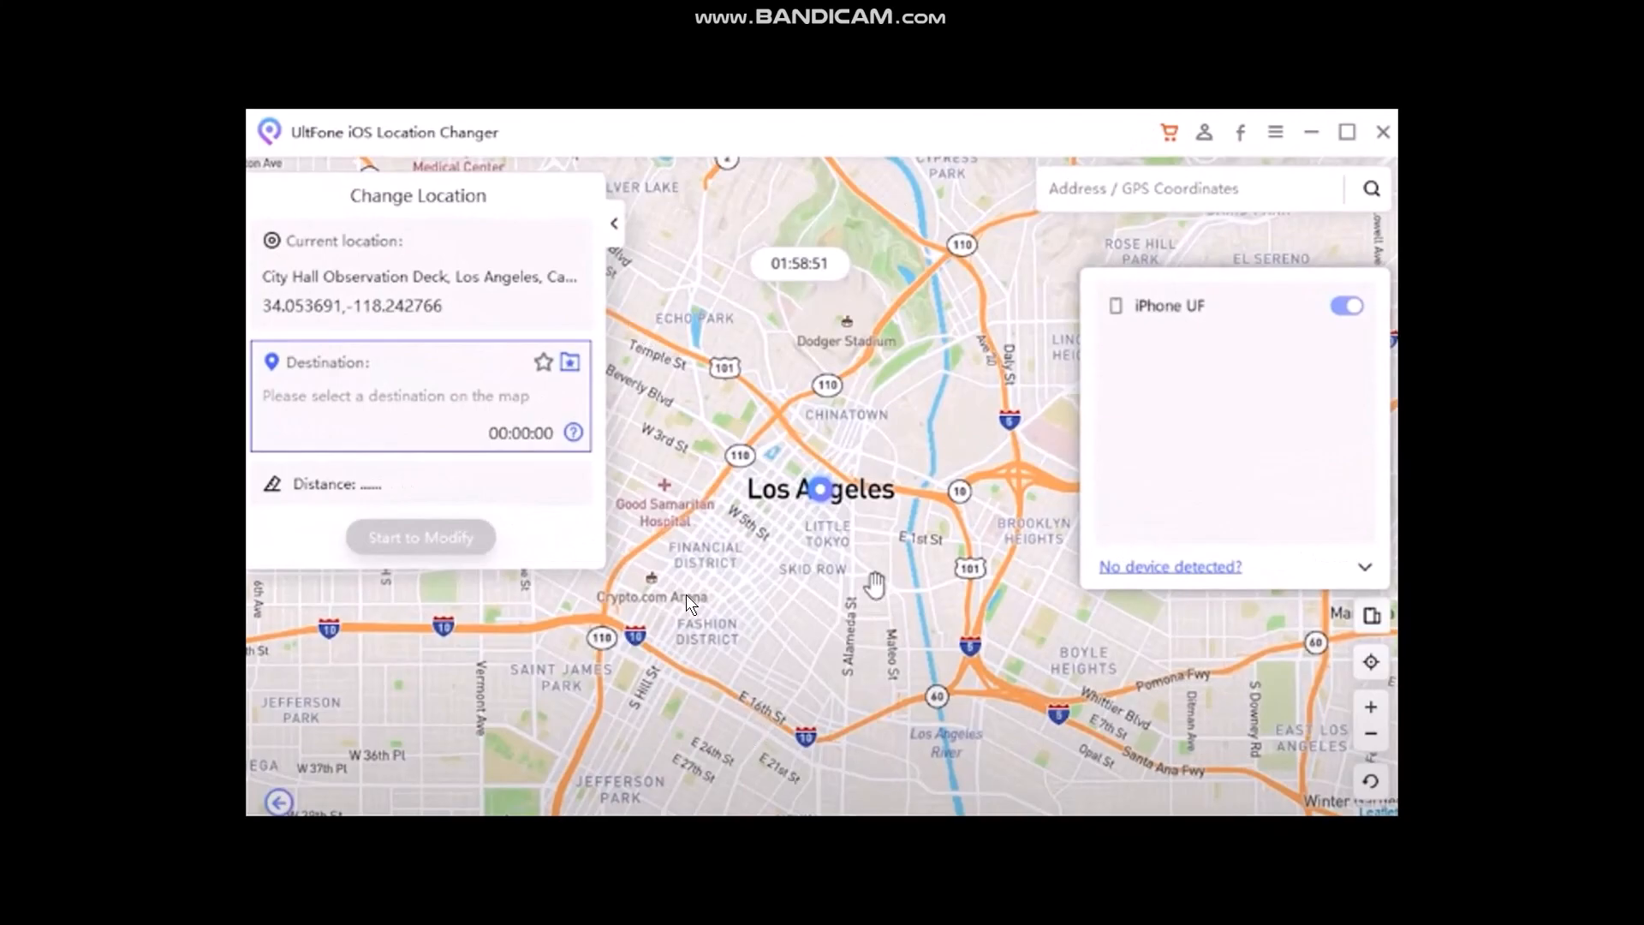
{"action": "mouse_move", "coordinate": [735, 474]}
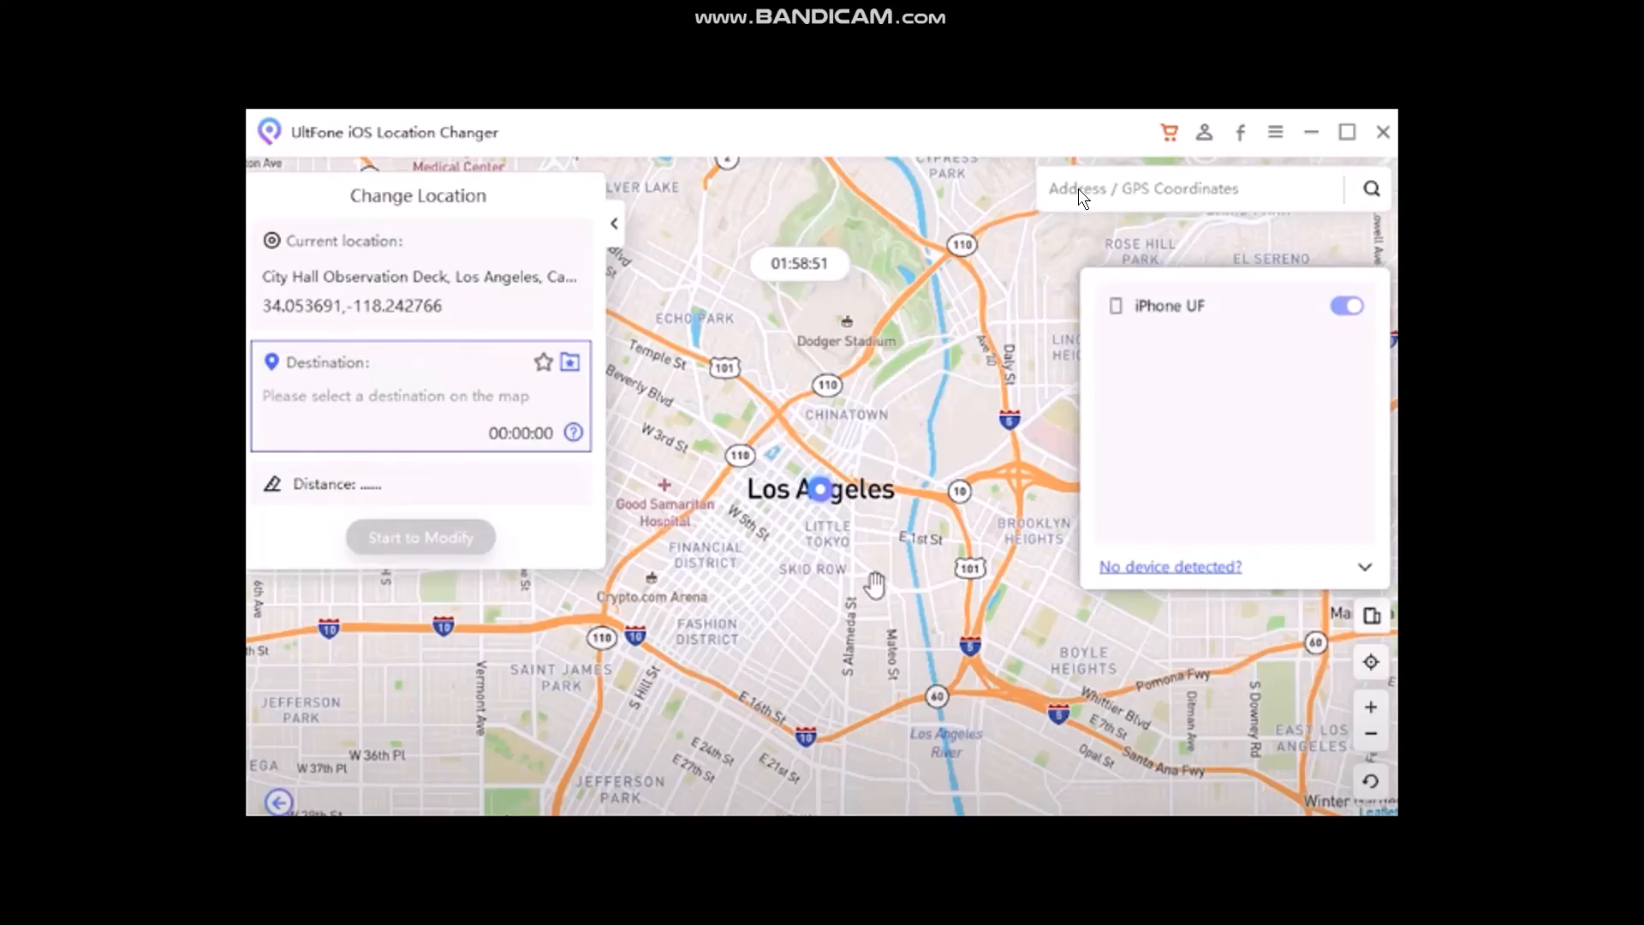
{"action": "mouse_move", "coordinate": [1111, 213]}
{"action": "type", "text": "Paris"}
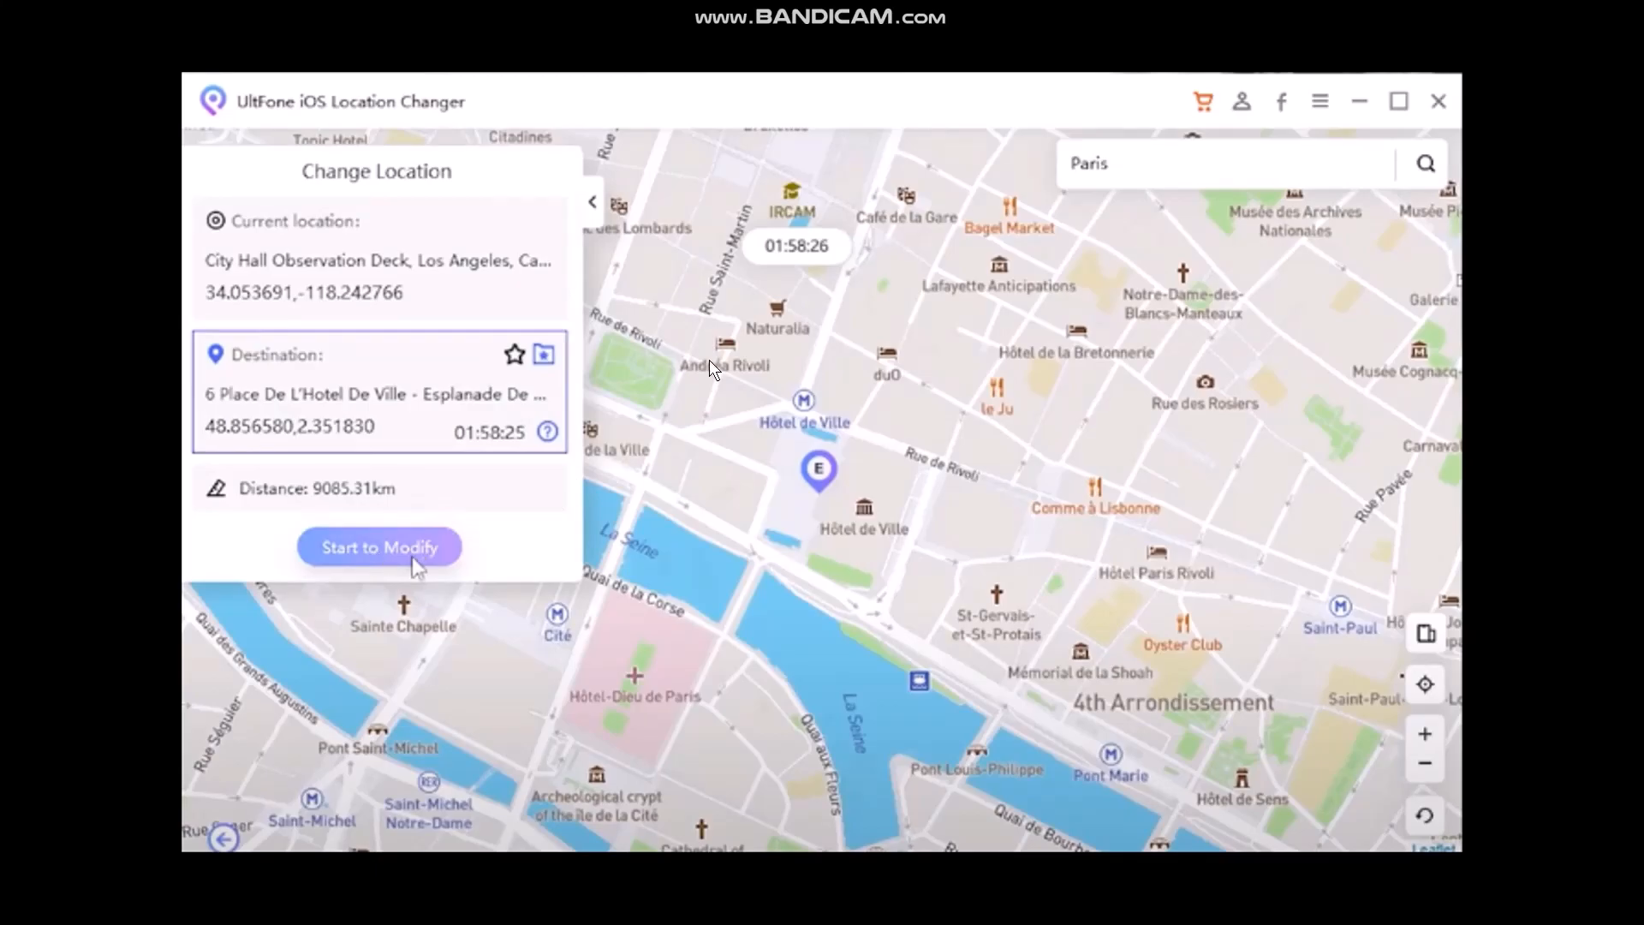
{"action": "mouse_move", "coordinate": [839, 370]}
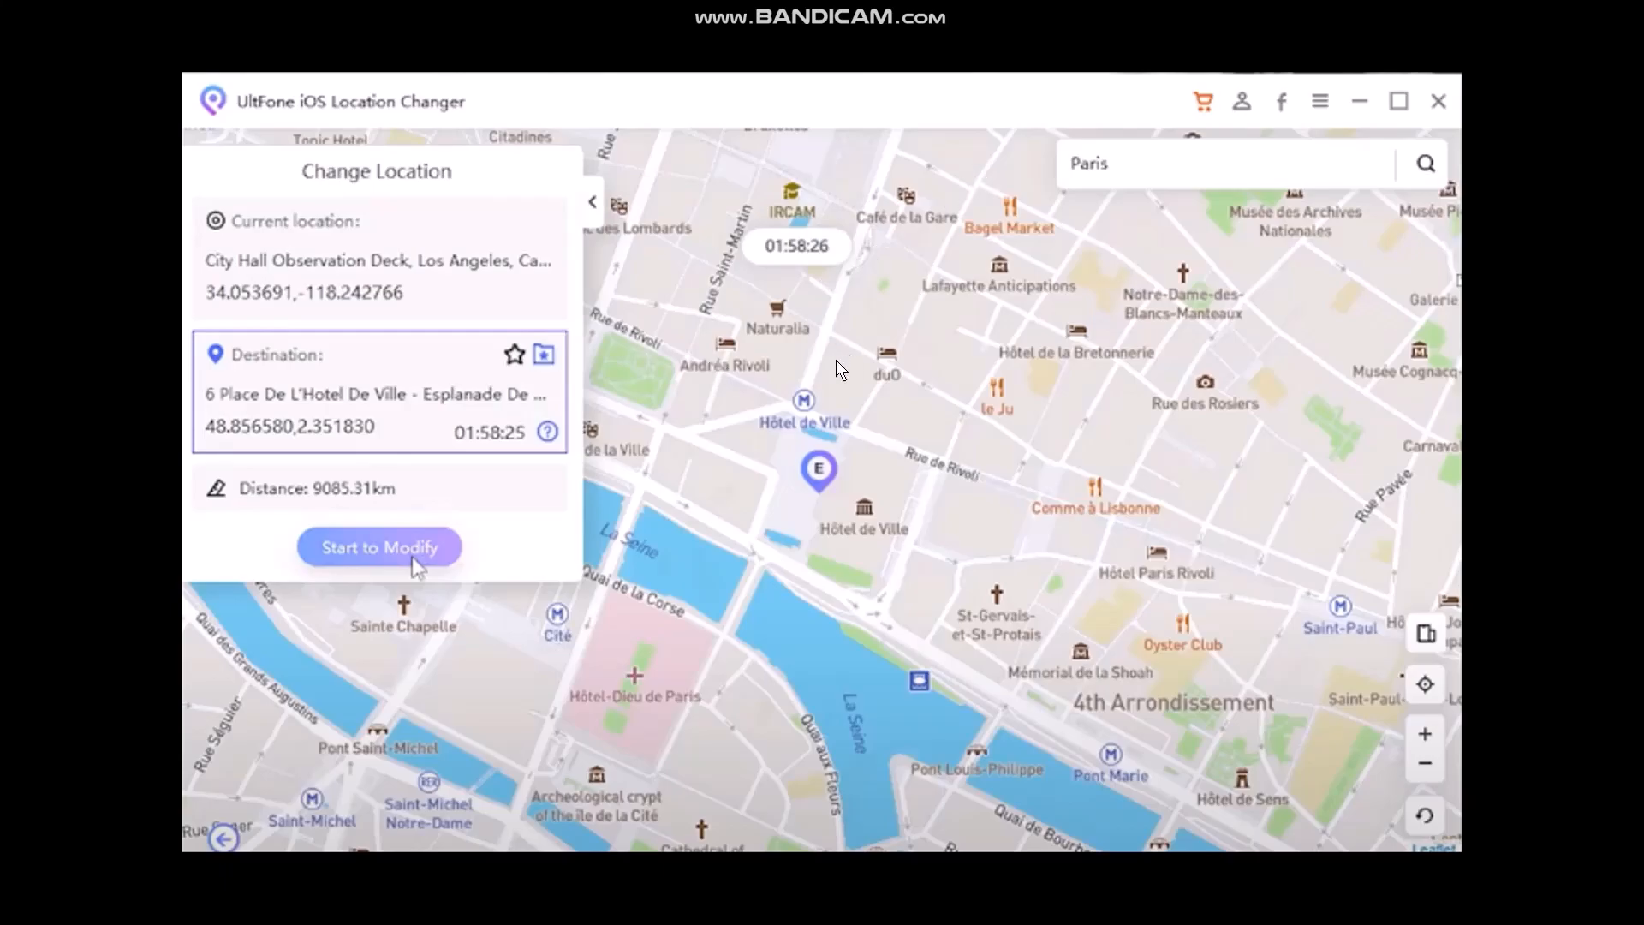
Start modifying the location to Hôtel de Ville, Paris, 9085 km away
{"action": "left_click", "coordinate": [377, 548]}
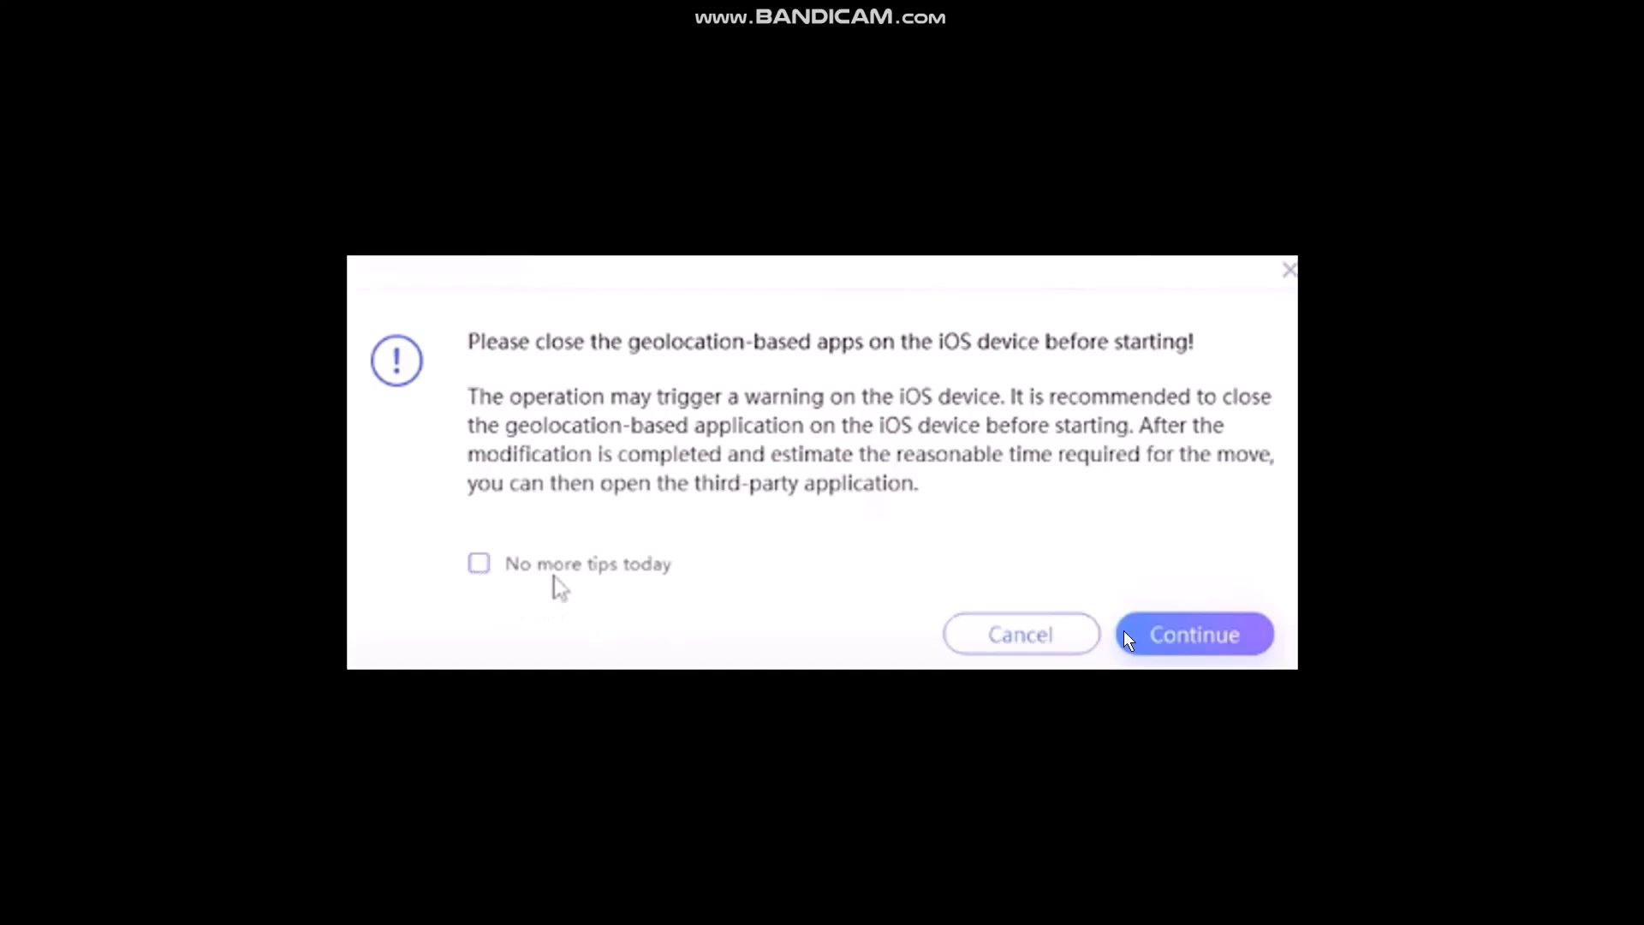
Continue past the geolocation apps warning so the iPhone reads Paris
{"action": "left_click", "coordinate": [1194, 634]}
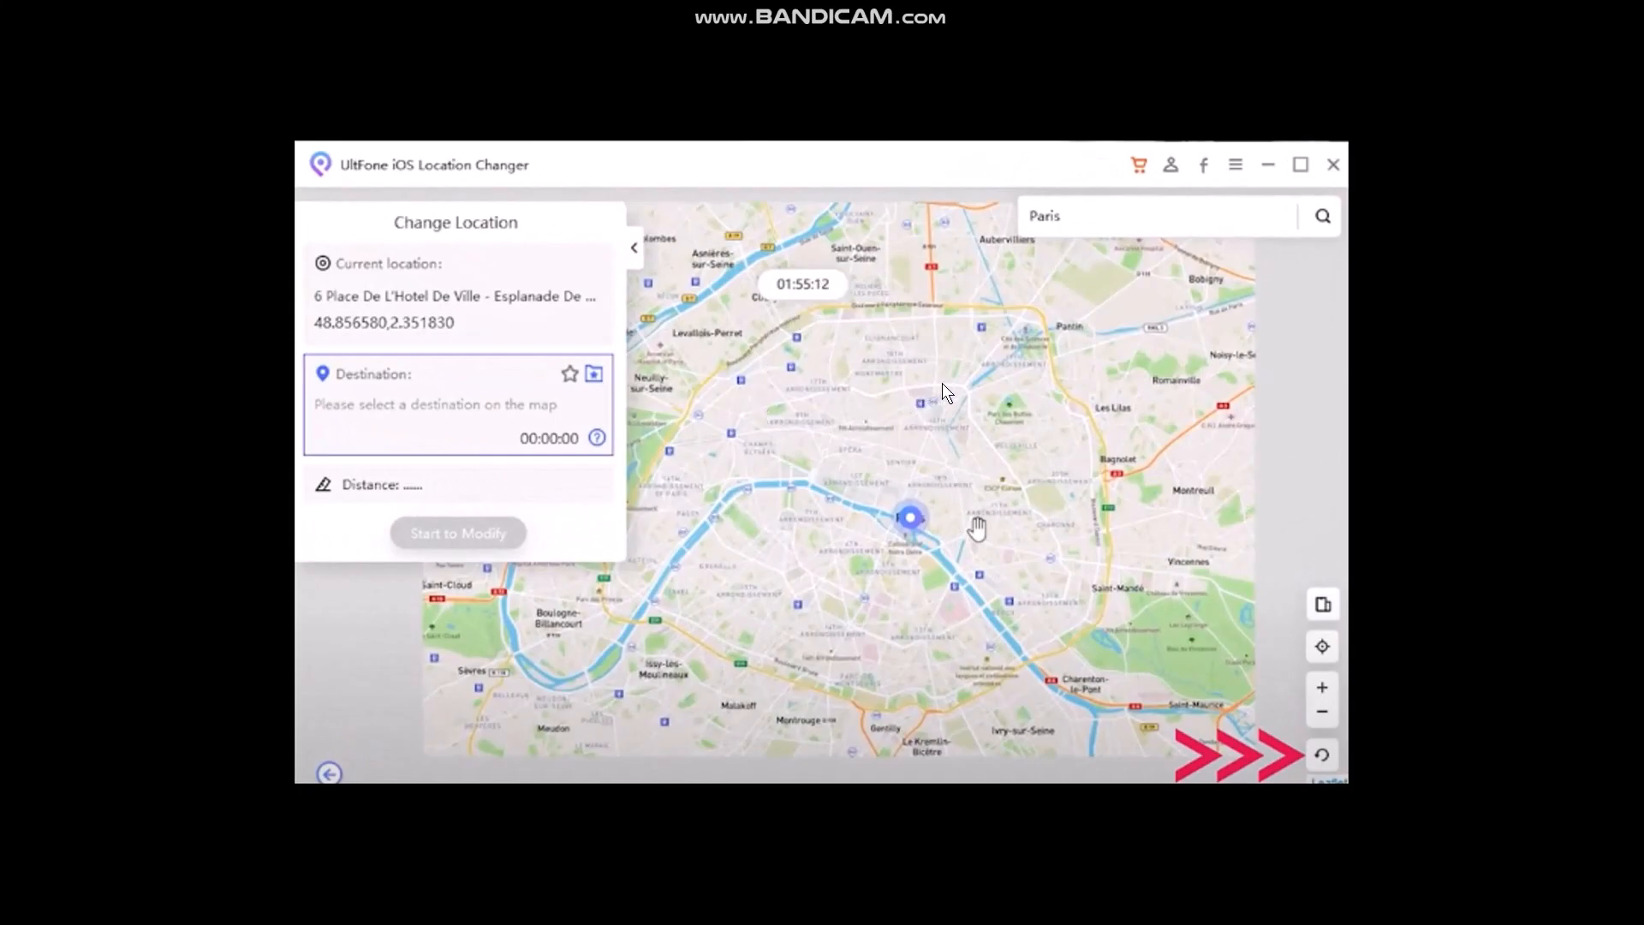
{"action": "mouse_move", "coordinate": [1050, 291]}
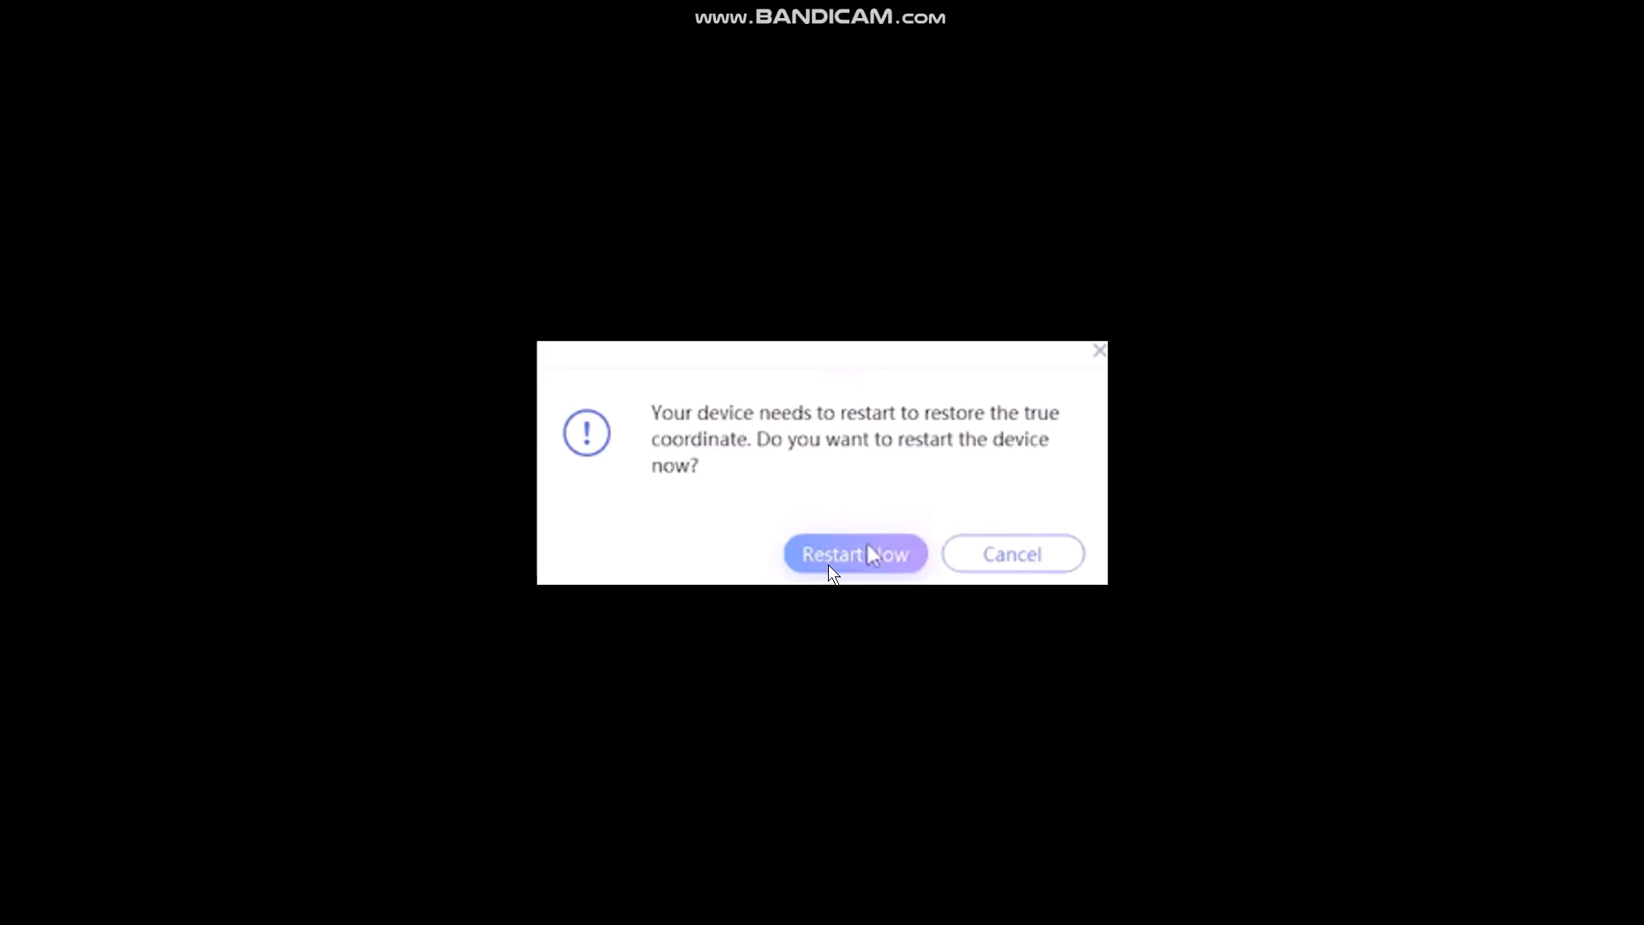
{"action": "mouse_move", "coordinate": [889, 709]}
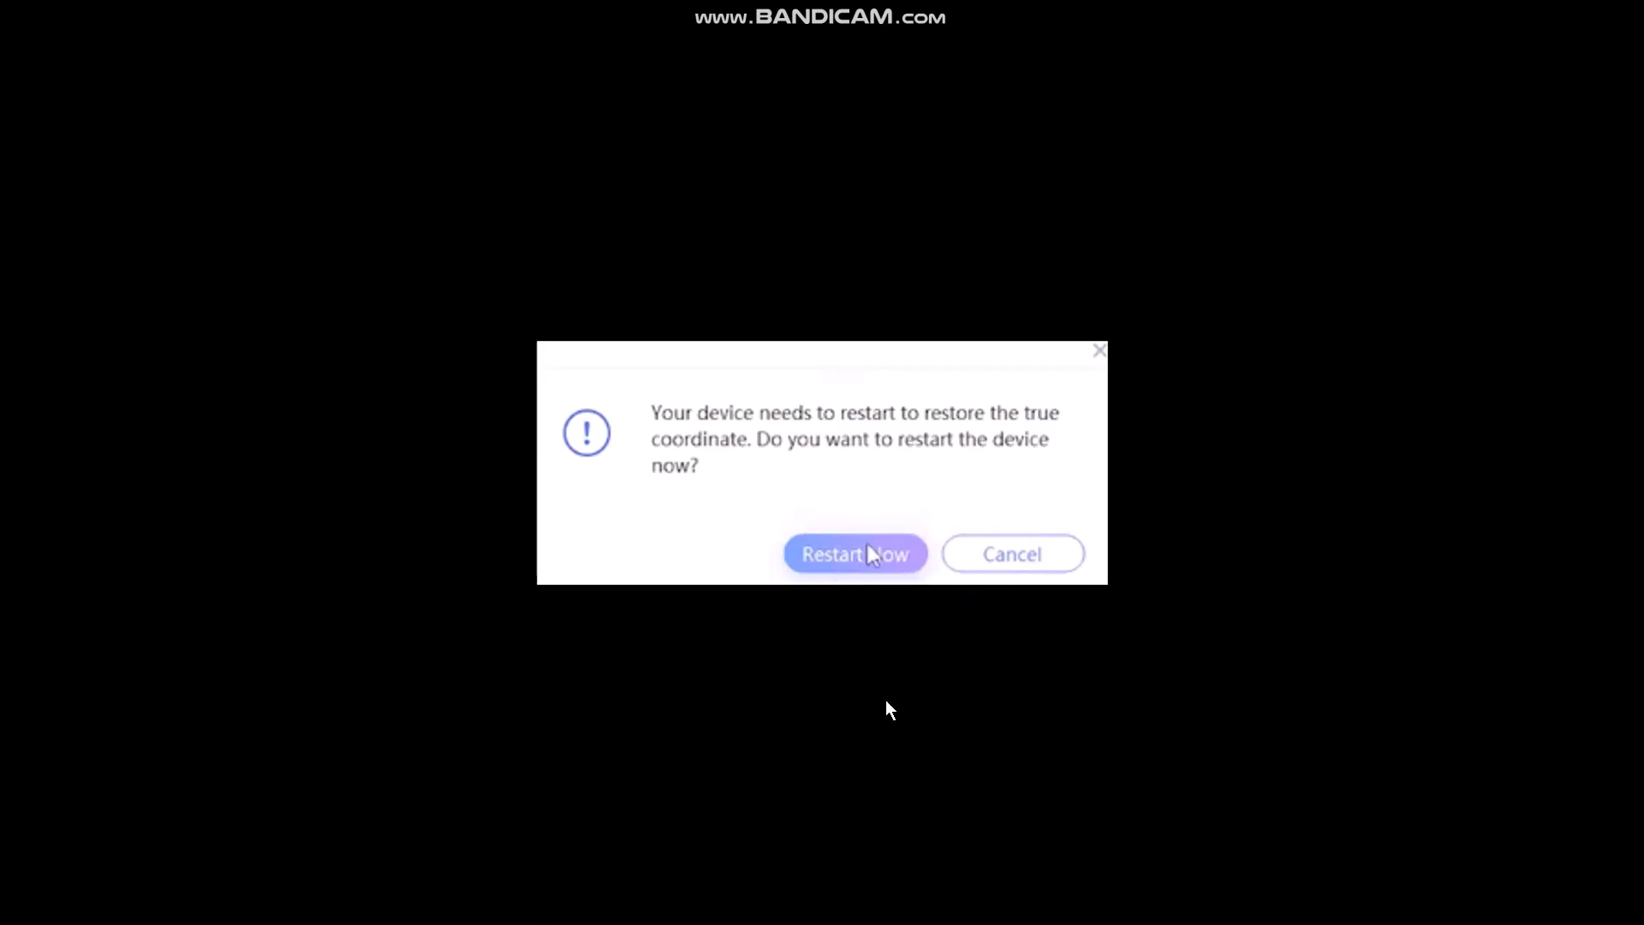
{"action": "mouse_move", "coordinate": [1166, 504]}
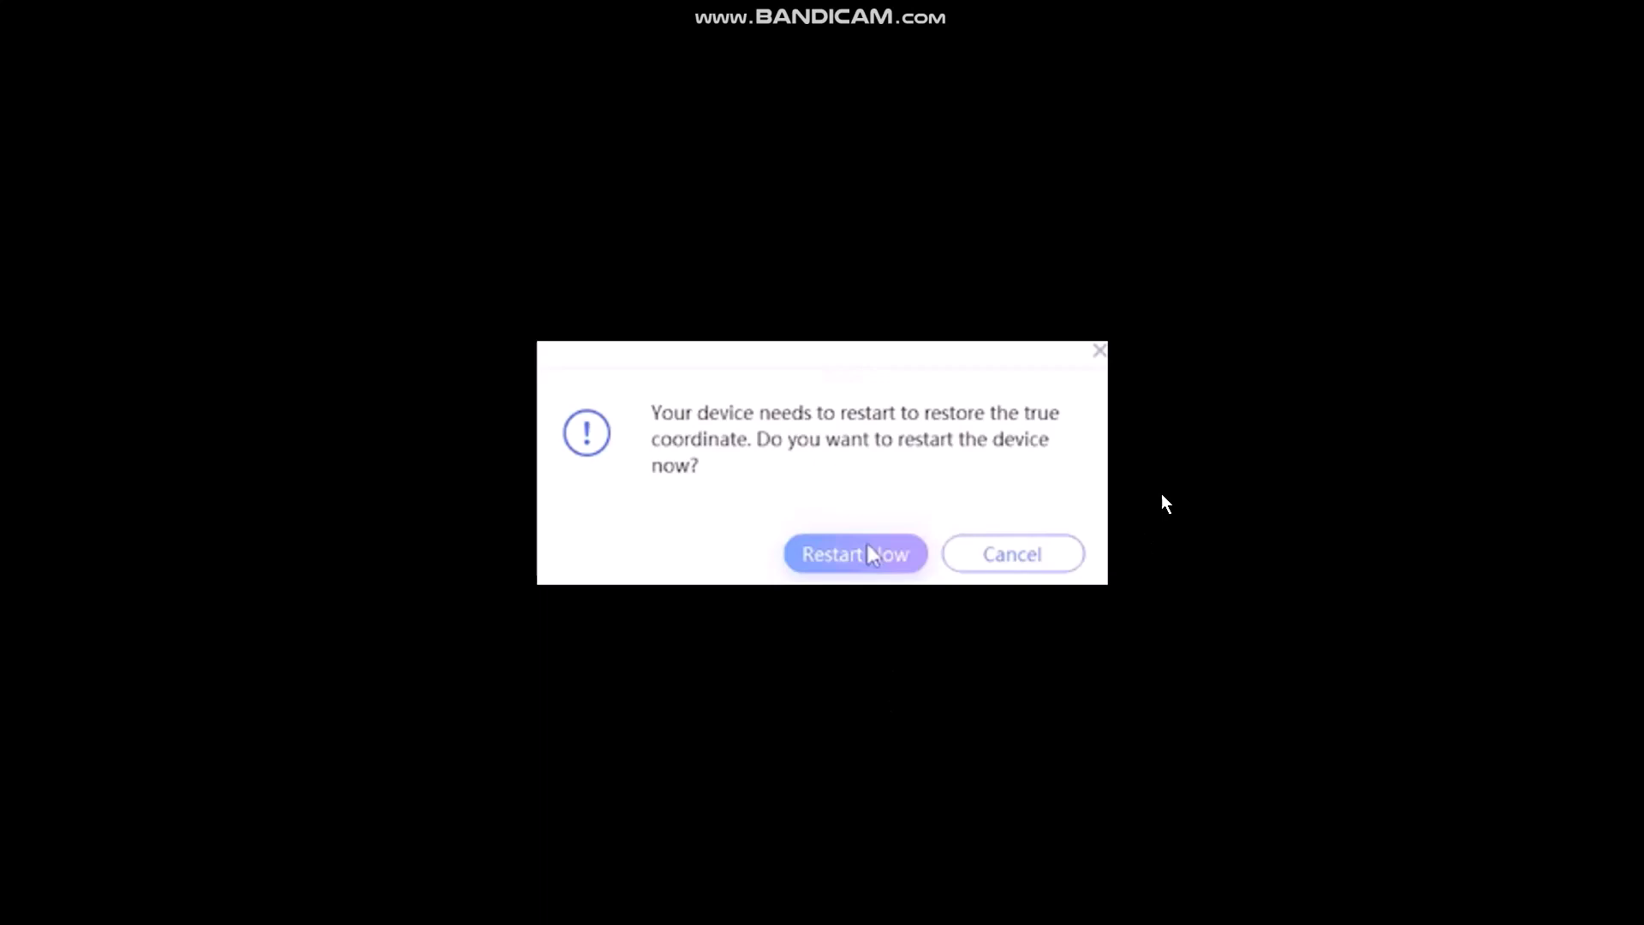